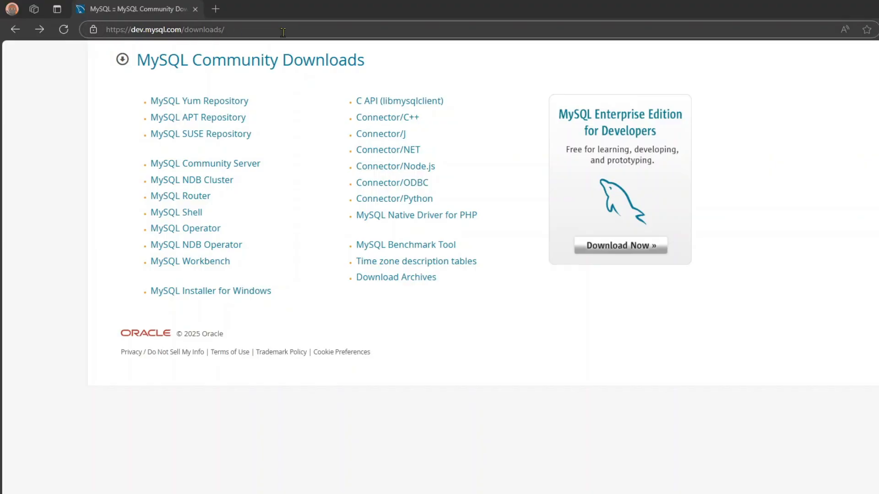
pyautogui.moveTo(269, 100)
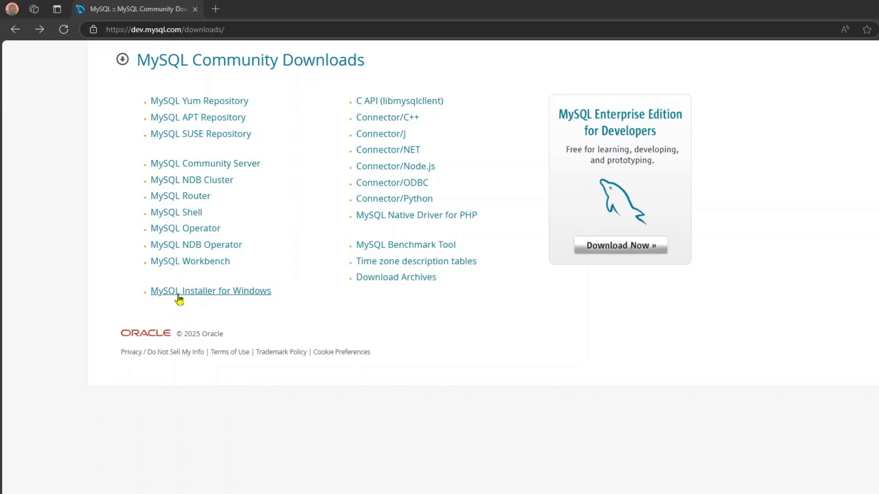
pyautogui.moveTo(202, 298)
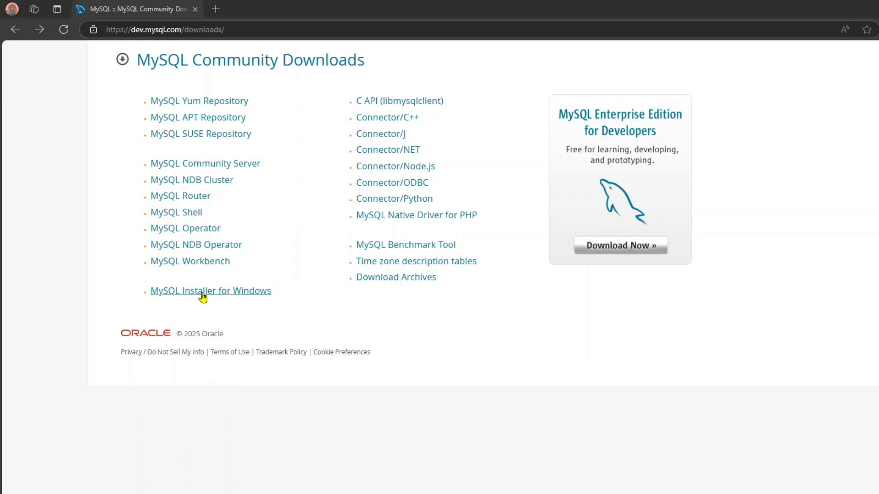
# Download the 352.2M MySQL Installer 8.0.41 MSI package for Microsoft Windows
pyautogui.click(210, 291)
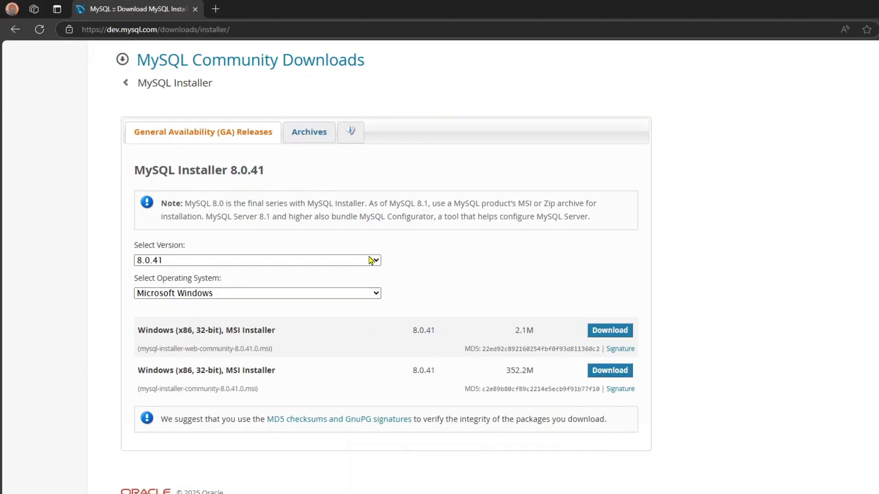
pyautogui.click(257, 293)
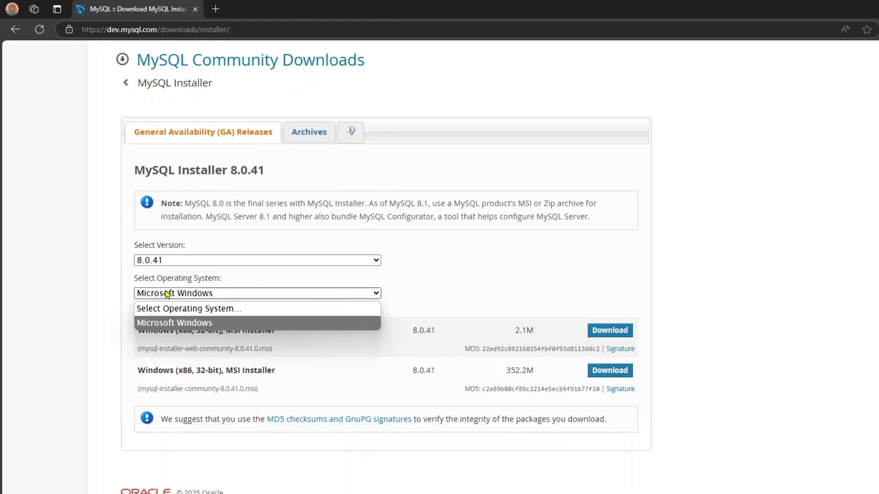
pyautogui.click(175, 322)
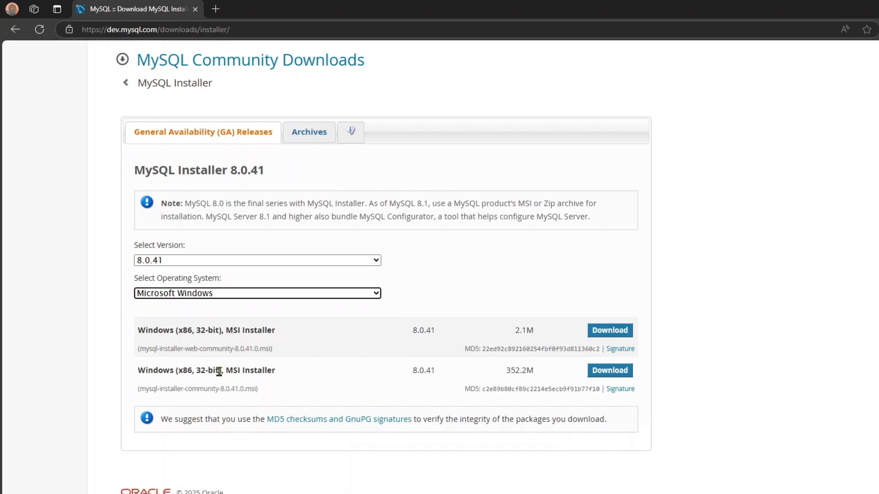
pyautogui.moveTo(515, 327)
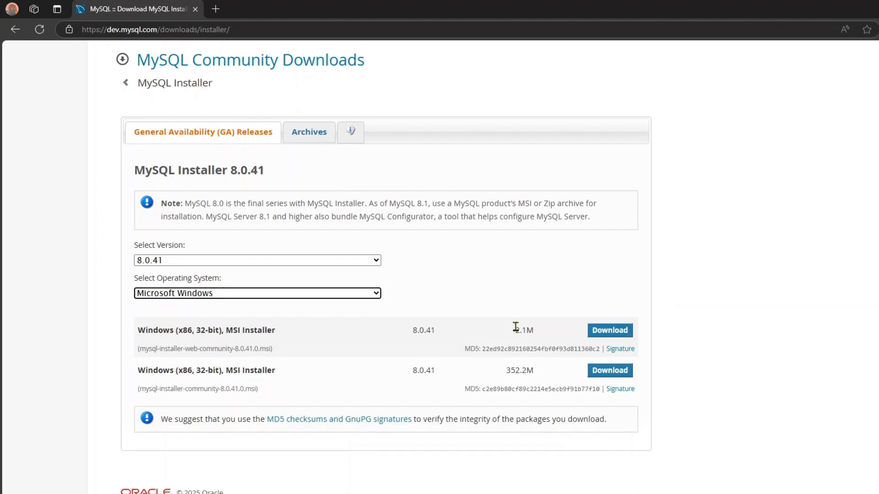
pyautogui.moveTo(485, 375)
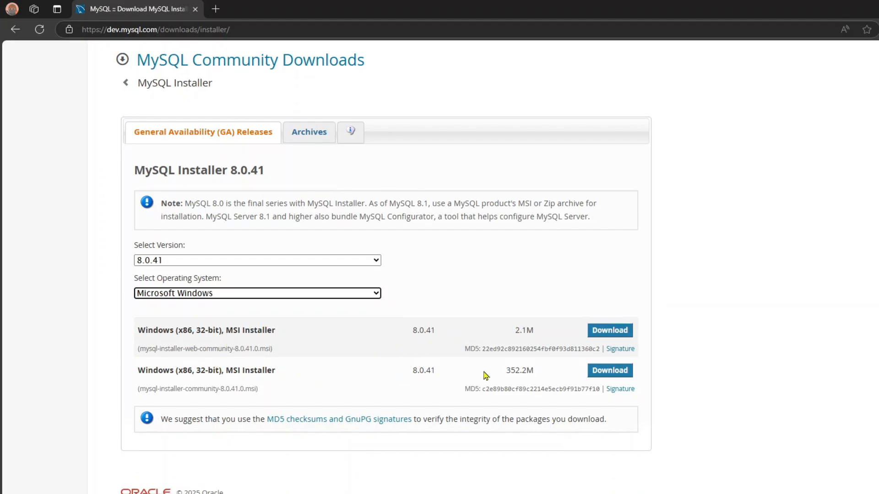
pyautogui.doubleClick(519, 371)
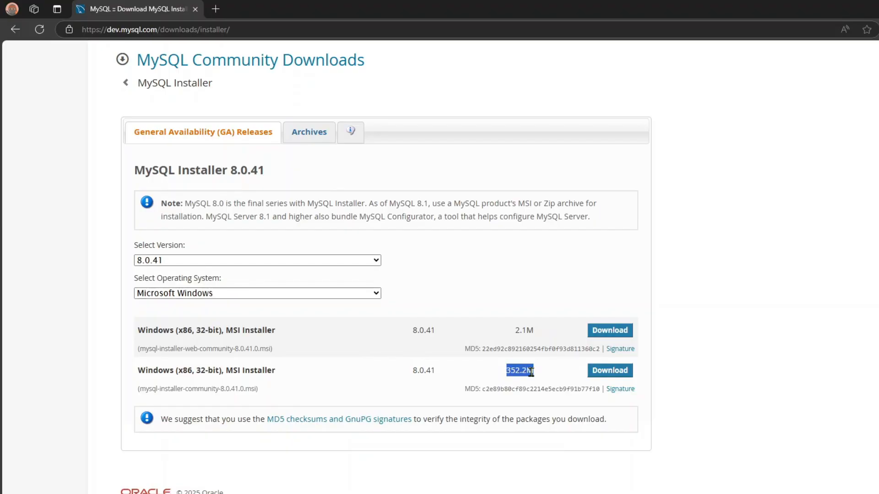
pyautogui.click(518, 371)
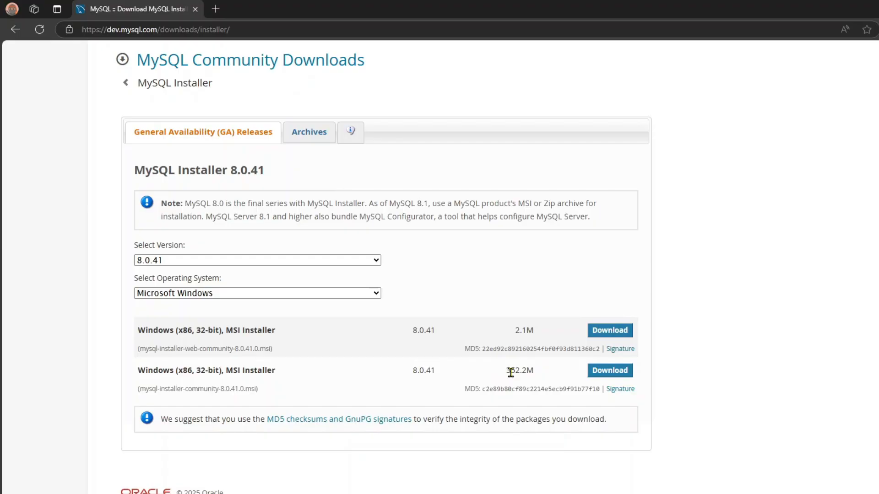
pyautogui.click(609, 371)
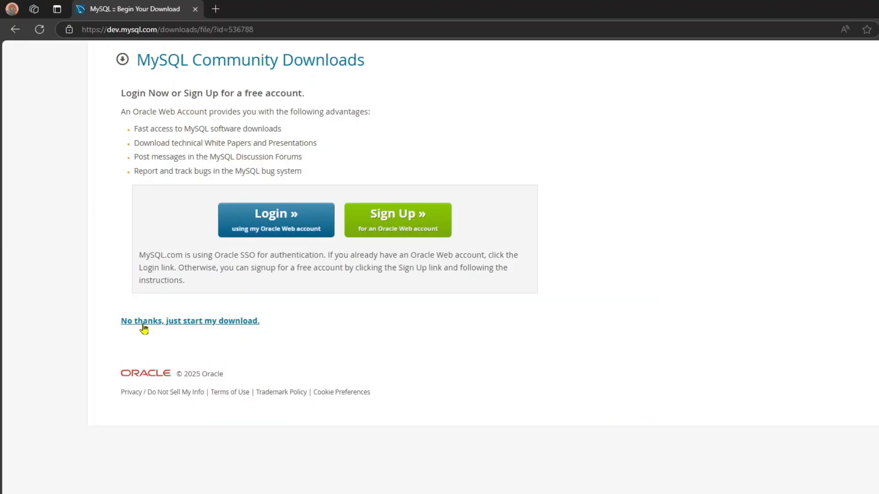
# Skip sign-in to download mysql-installer-community-8.0.41.0.msi, then launch it
pyautogui.click(190, 321)
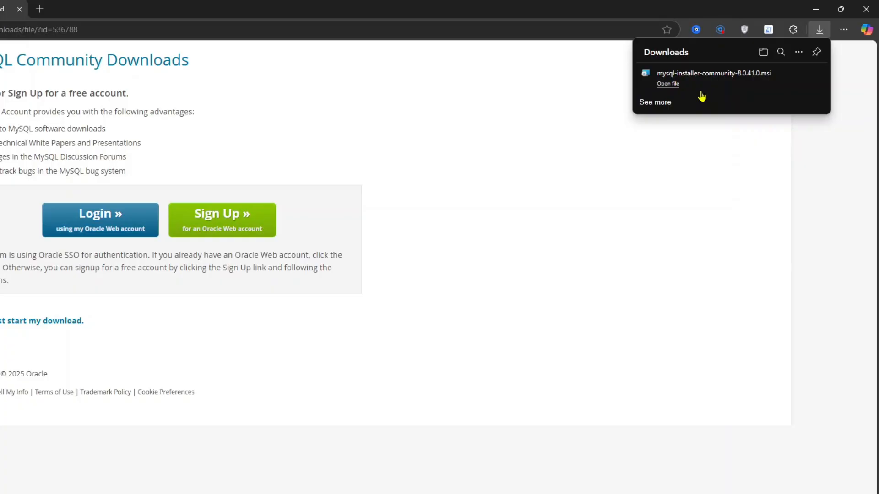
pyautogui.click(667, 83)
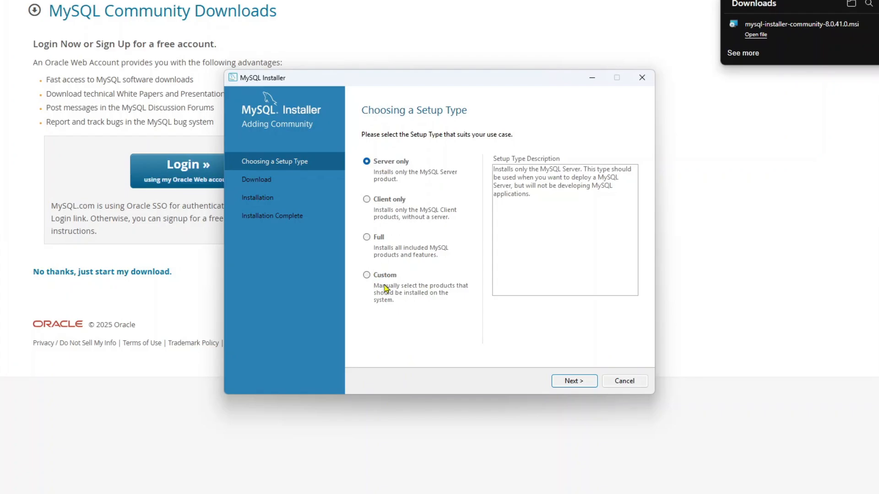
# Choose Custom setup and add MySQL Server, Workbench and Shell 8.0.41 X64
pyautogui.click(573, 381)
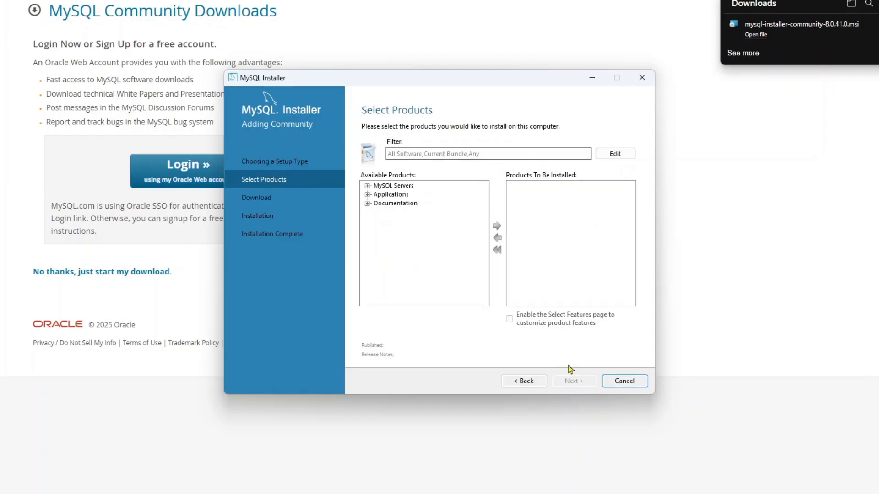
pyautogui.click(368, 186)
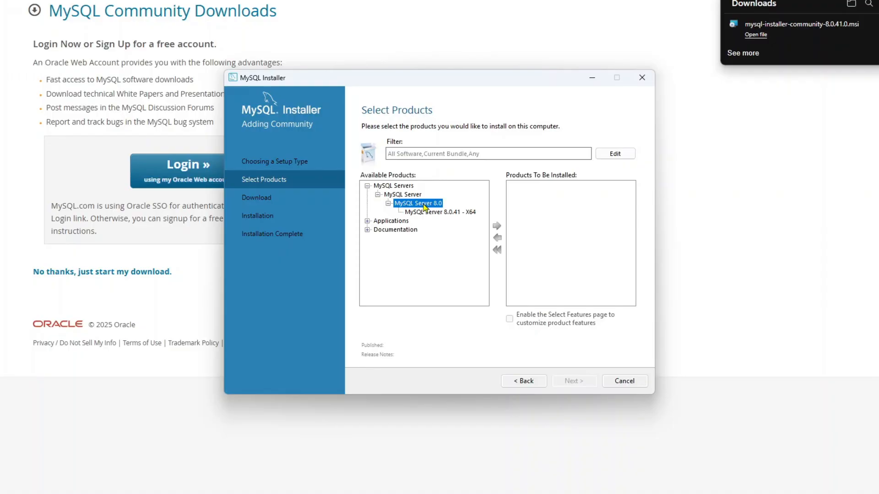
pyautogui.click(439, 212)
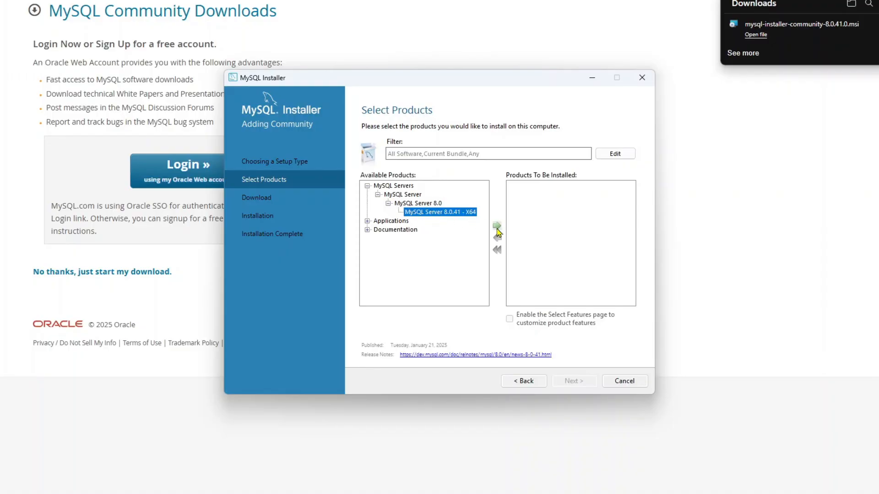
pyautogui.click(497, 225)
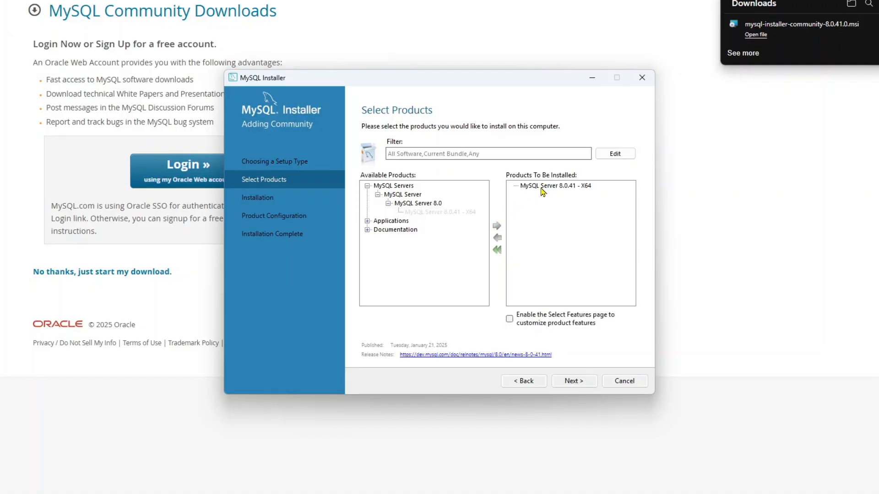
pyautogui.moveTo(551, 190)
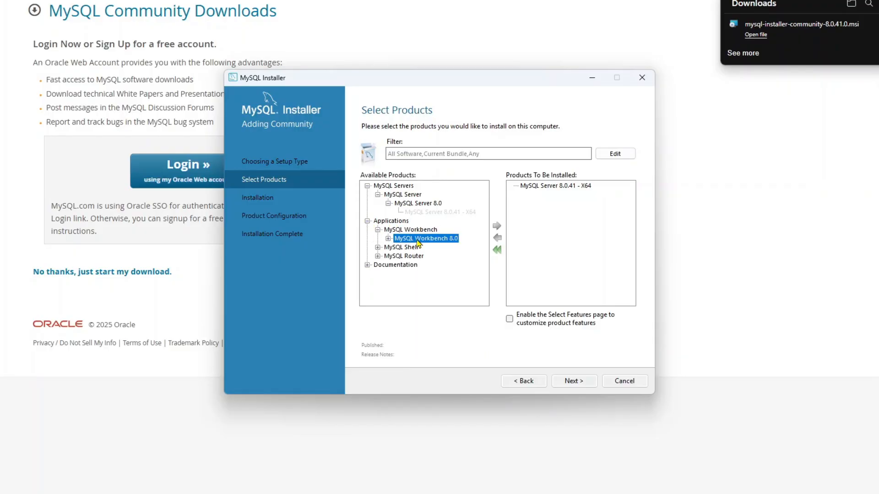
pyautogui.click(496, 225)
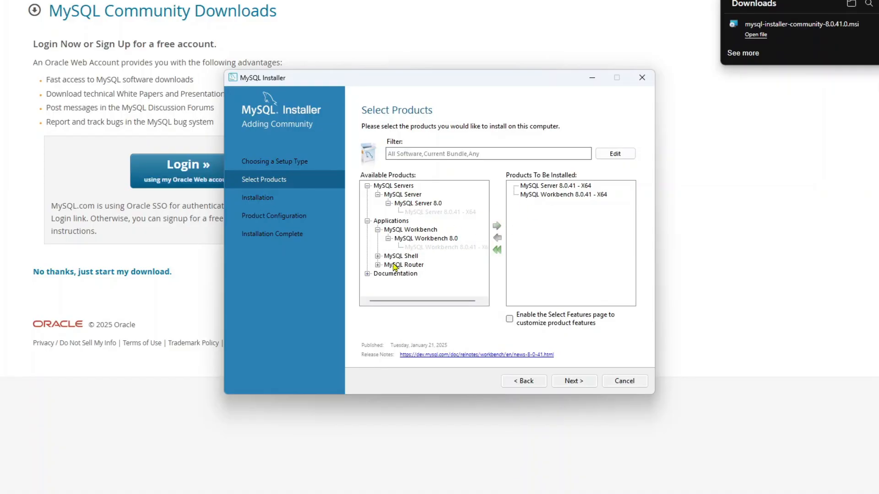
pyautogui.click(377, 256)
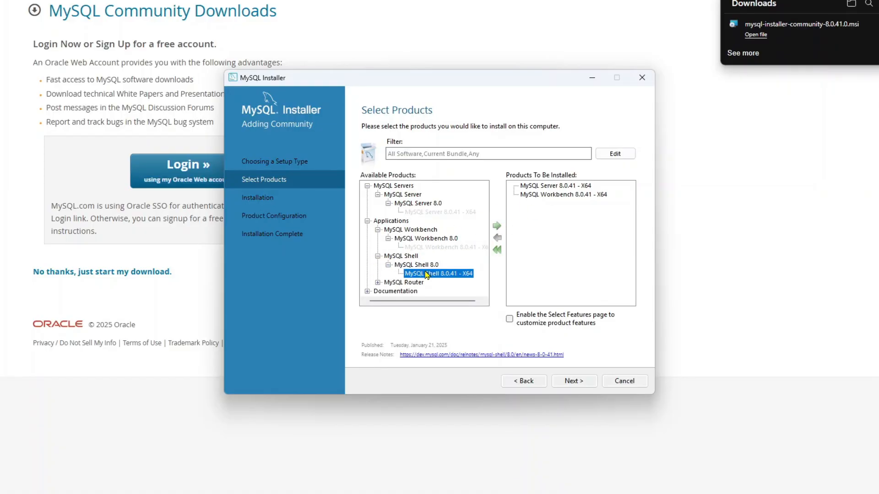
pyautogui.click(497, 225)
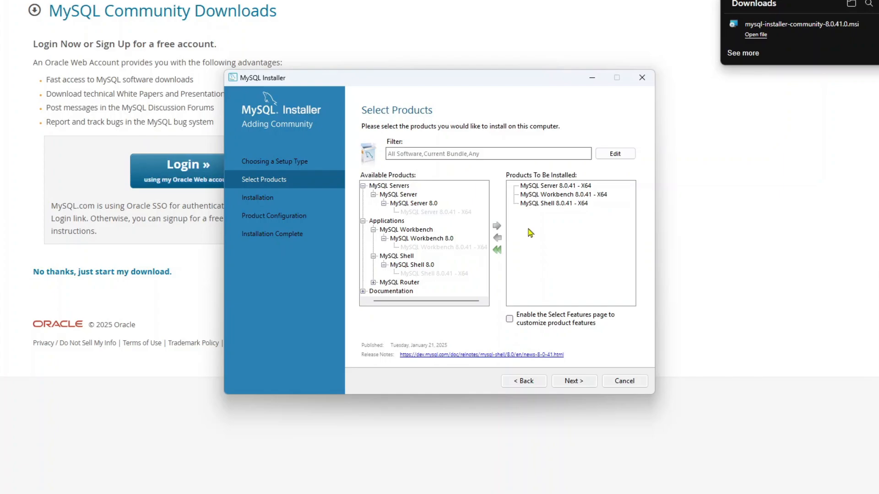
pyautogui.moveTo(545, 190)
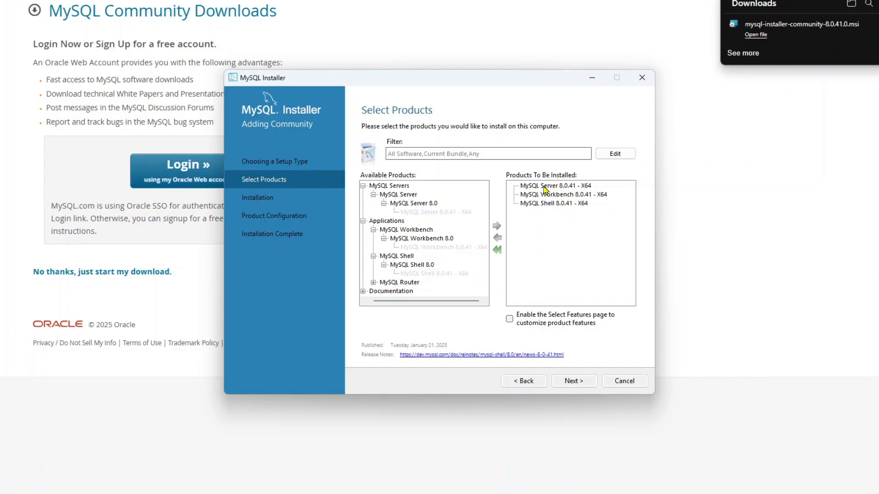
pyautogui.moveTo(560, 197)
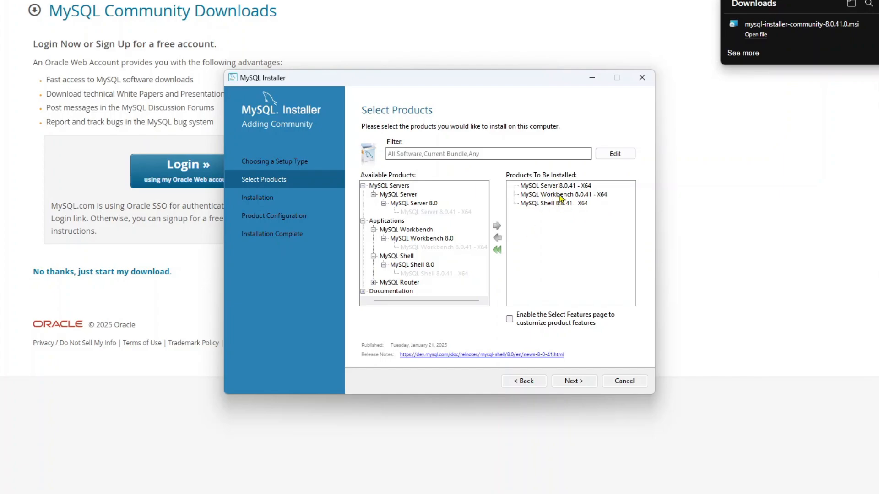
# Accept the existing-path warnings and install all three 8.0.41 products to Complete
pyautogui.click(574, 382)
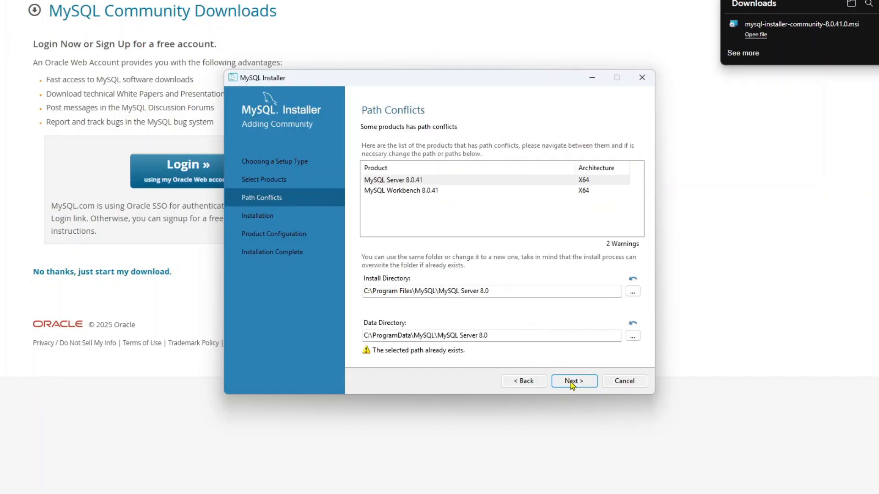
pyautogui.click(573, 381)
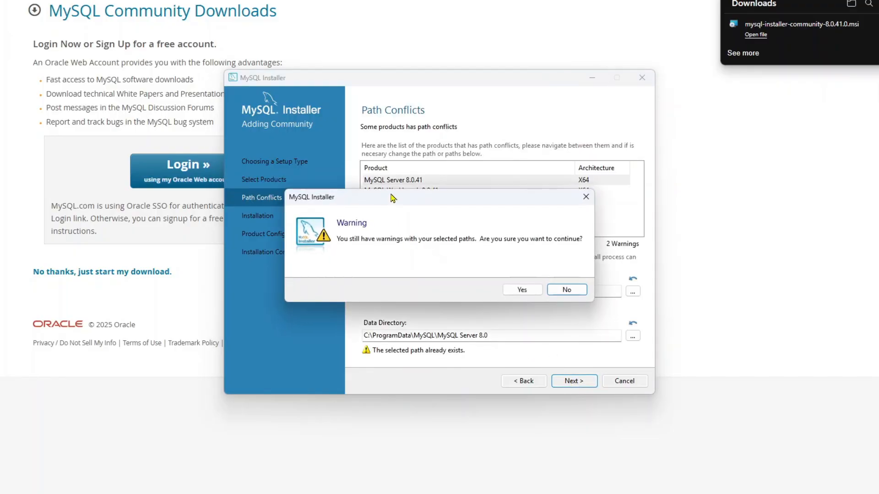
pyautogui.moveTo(375, 250)
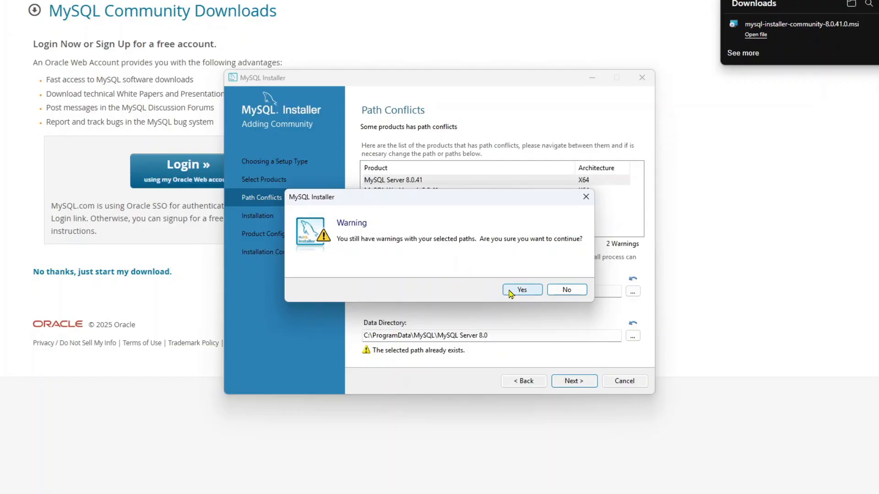
pyautogui.click(521, 290)
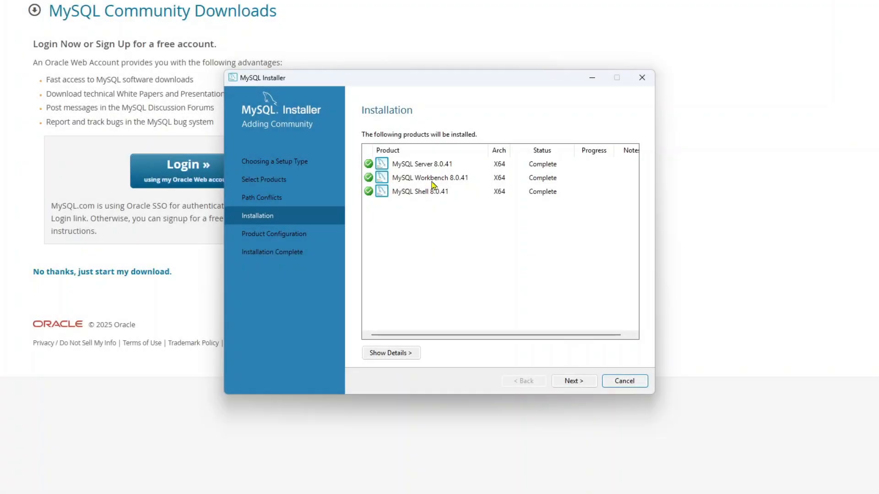
pyautogui.moveTo(574, 381)
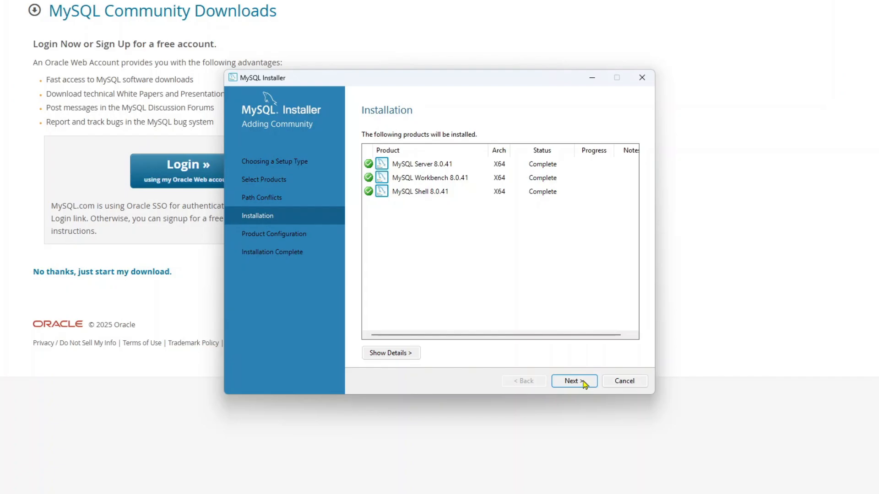
# Keep Development Computer on port 3306 and strong password authentication for MySQL Server
pyautogui.click(573, 381)
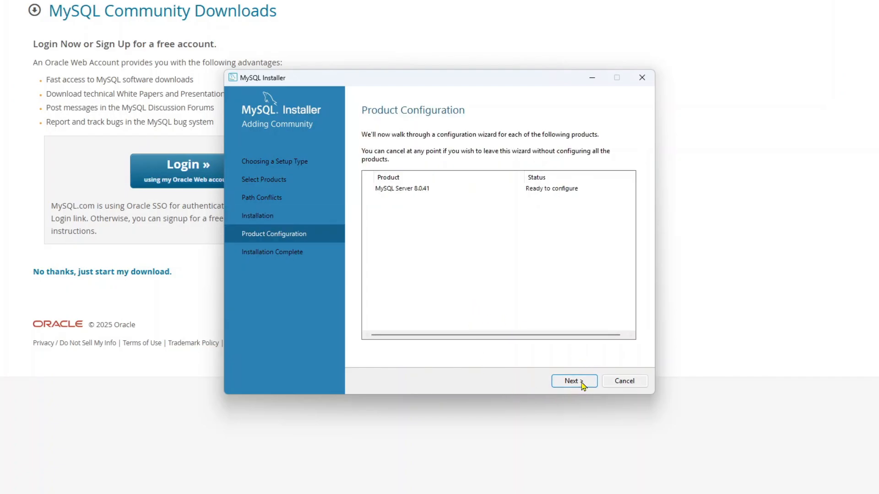
pyautogui.click(572, 381)
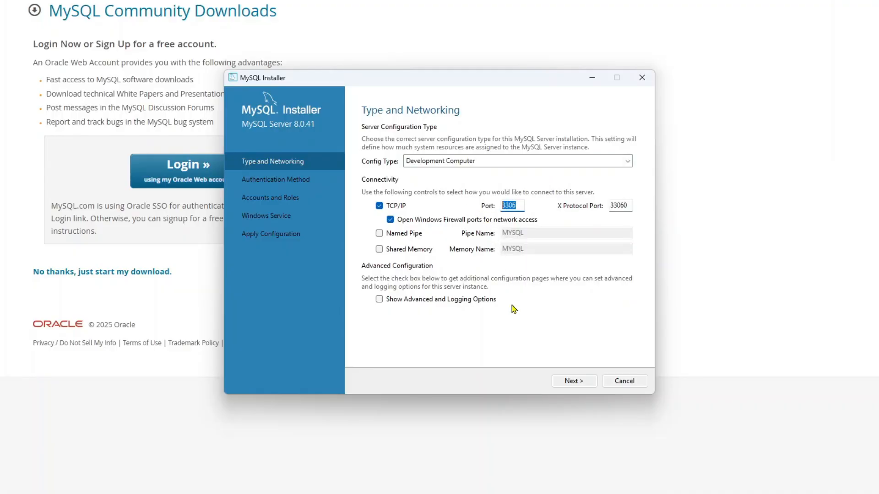
pyautogui.click(574, 381)
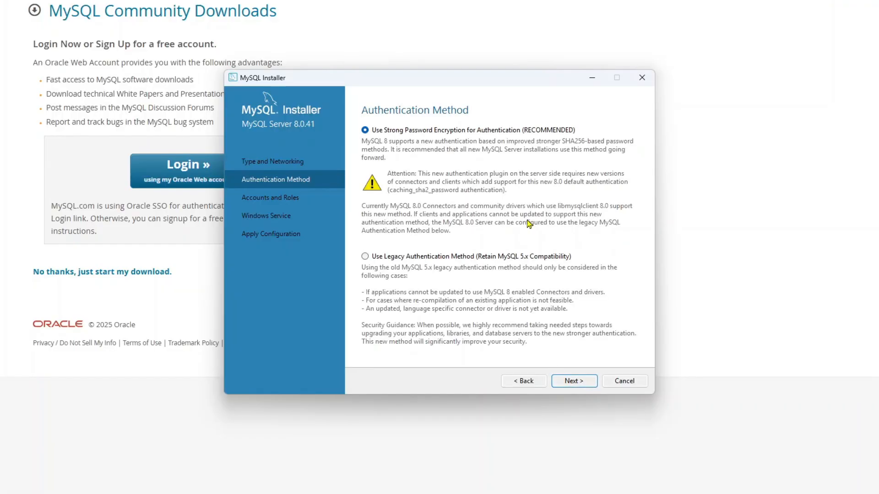
pyautogui.click(573, 381)
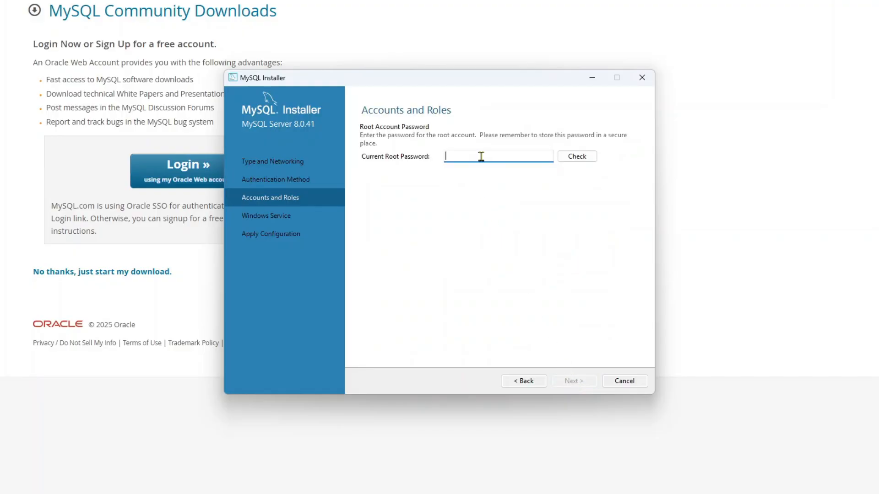
# Enter the root password, keep the Windows service defaults, and execute the server configuration
pyautogui.write('password')
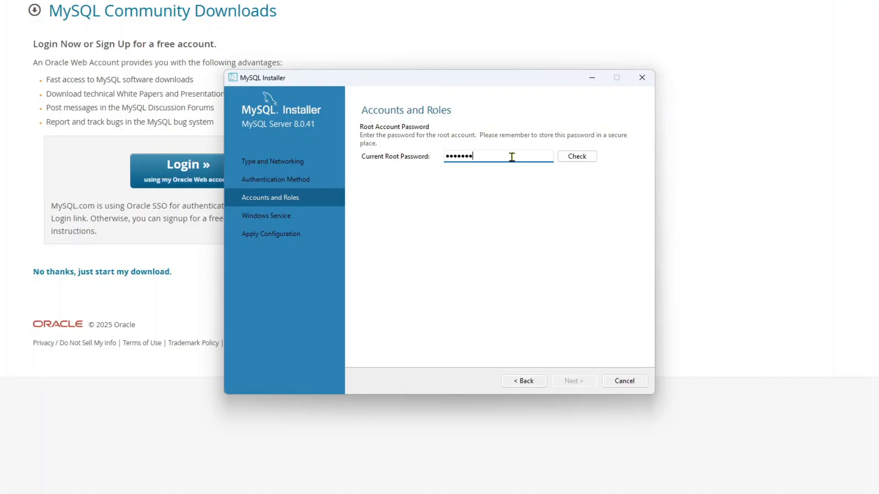
pyautogui.click(574, 380)
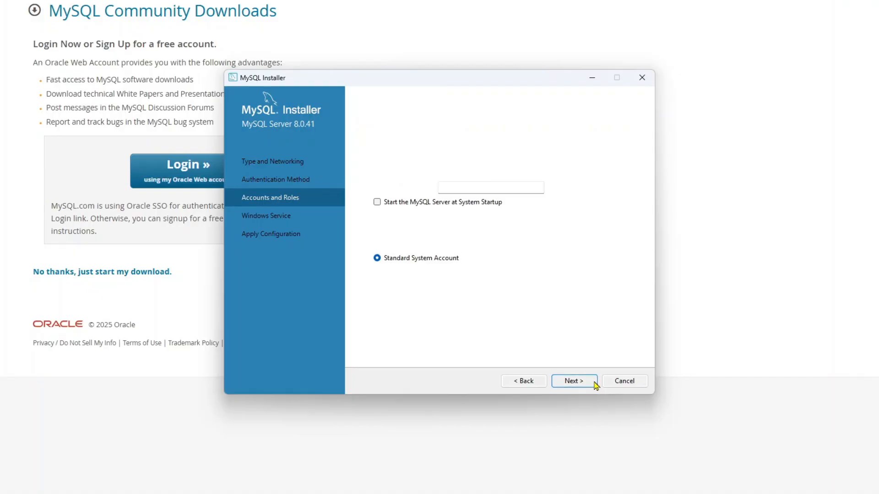
pyautogui.click(574, 381)
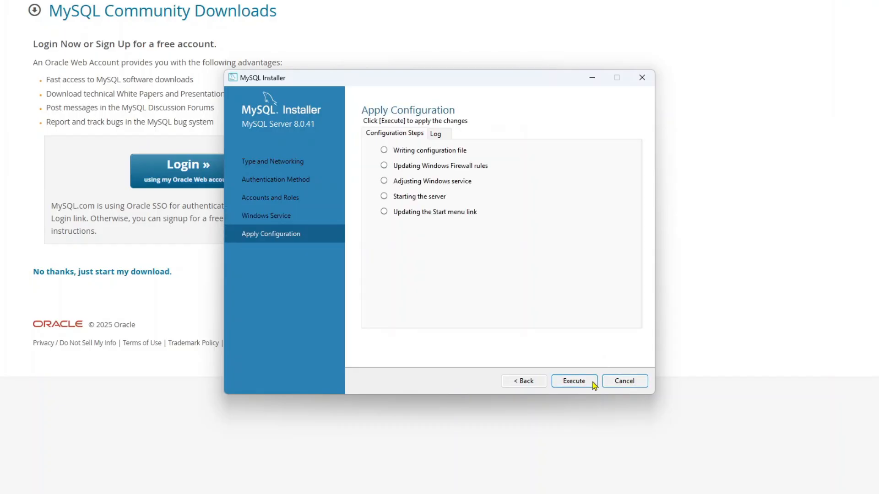
pyautogui.click(574, 382)
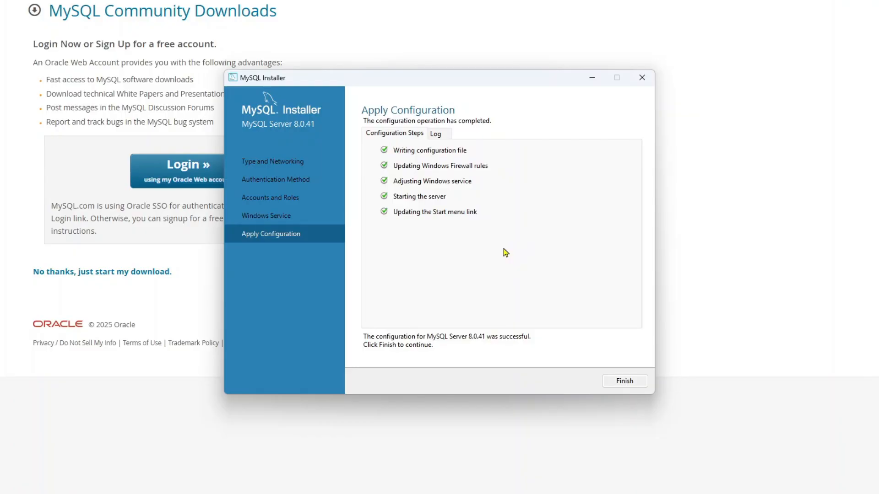
pyautogui.click(624, 381)
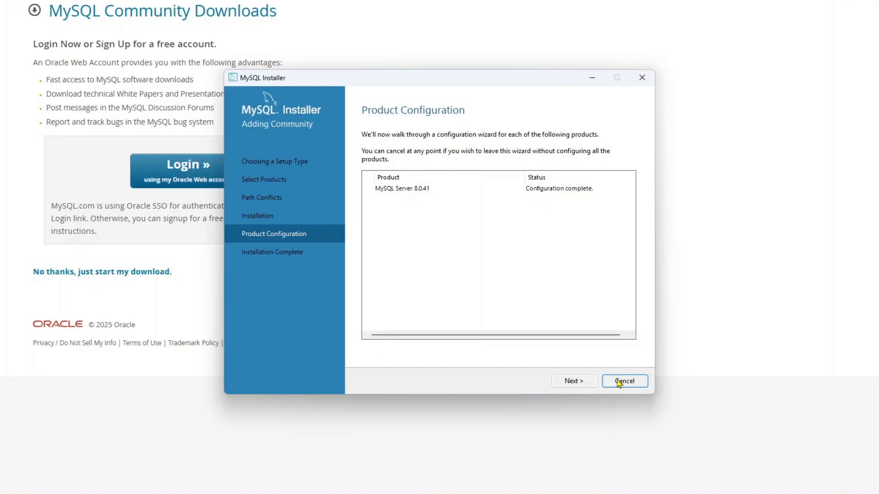
pyautogui.click(625, 381)
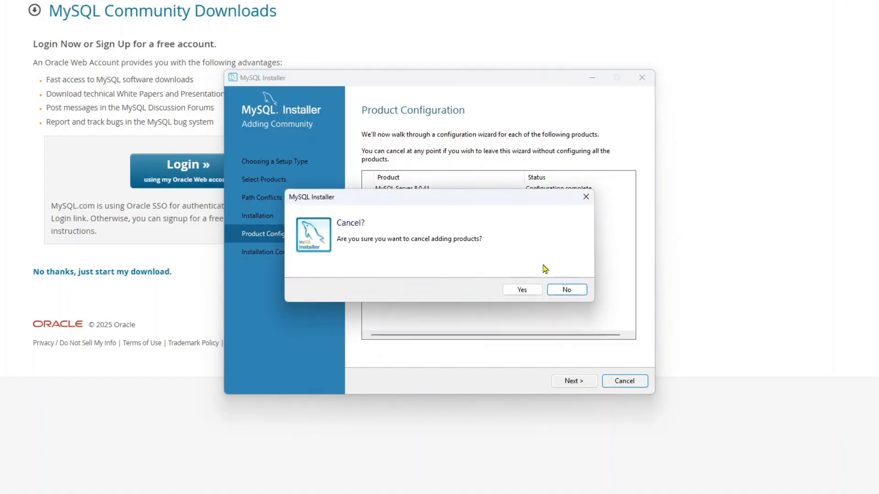
pyautogui.click(566, 290)
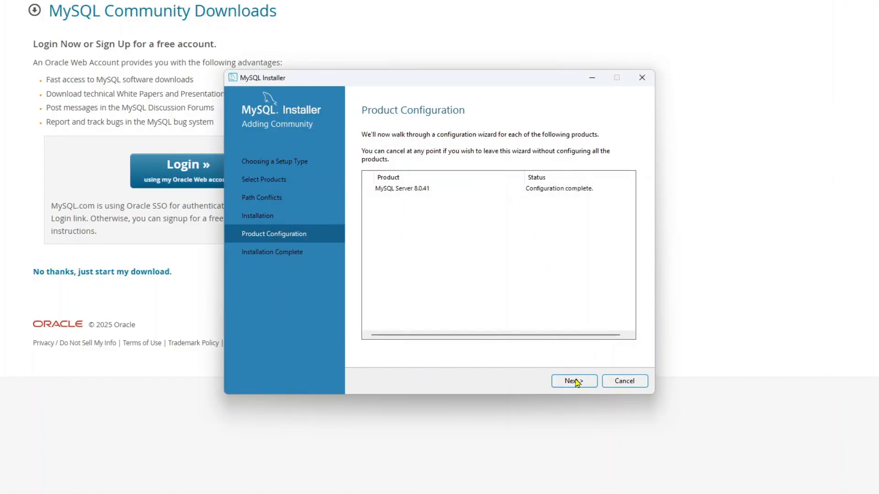
# Finish setup with Start MySQL Workbench and Start MySQL Shell unticked
pyautogui.click(573, 381)
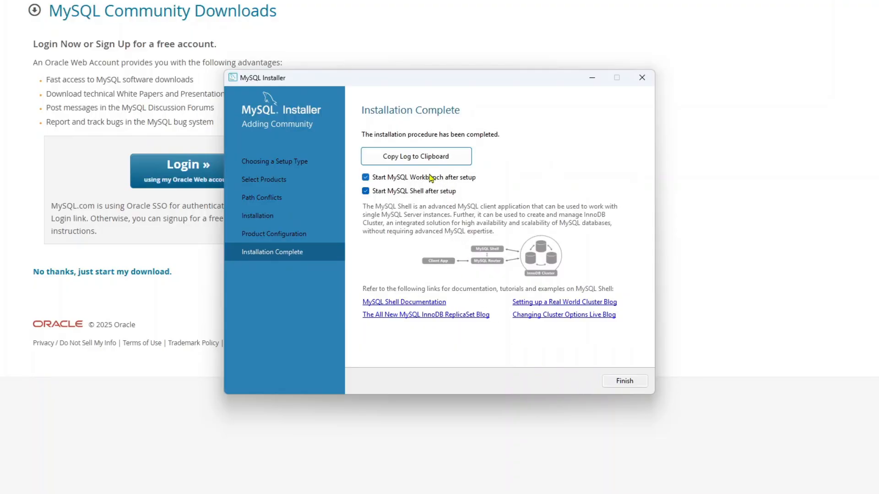
pyautogui.moveTo(409, 186)
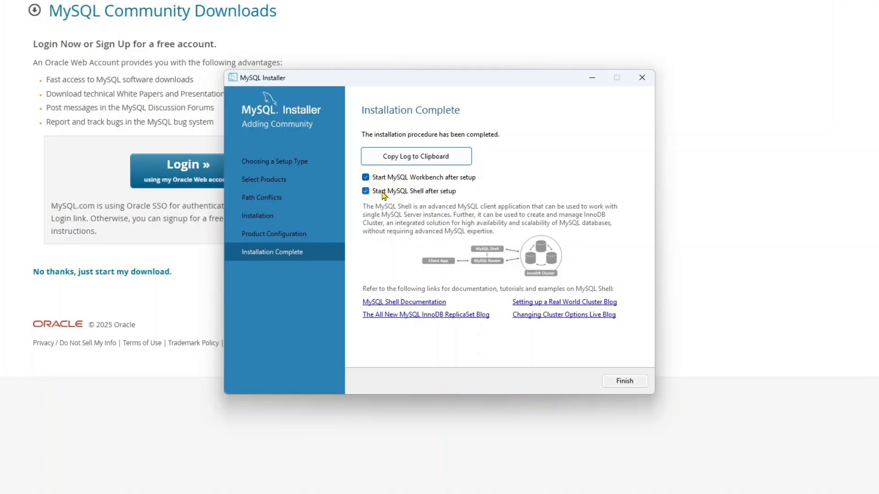
pyautogui.moveTo(509, 274)
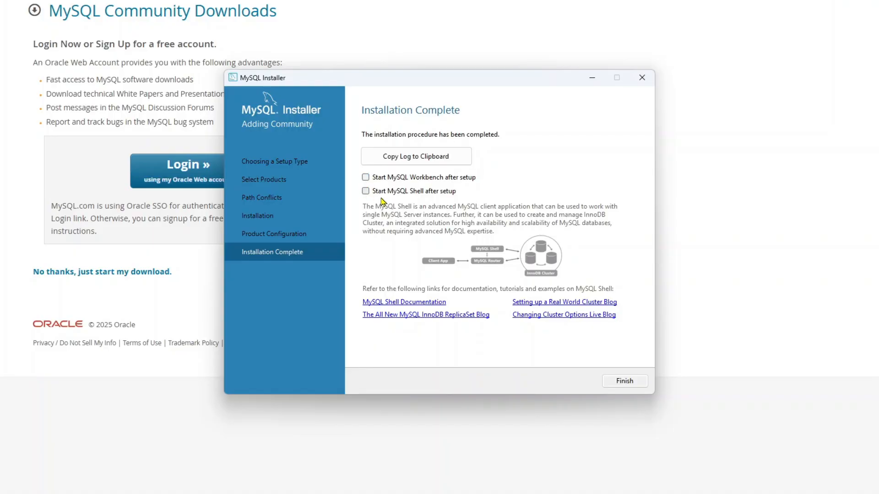
pyautogui.click(624, 382)
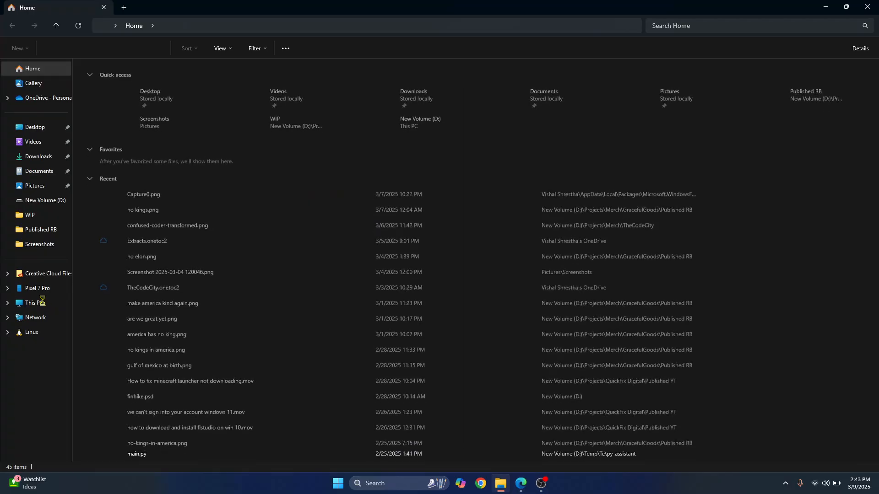
# Browse C: > Program Files > MySQL > MySQL Server 8.0 in File Explorer
pyautogui.click(34, 303)
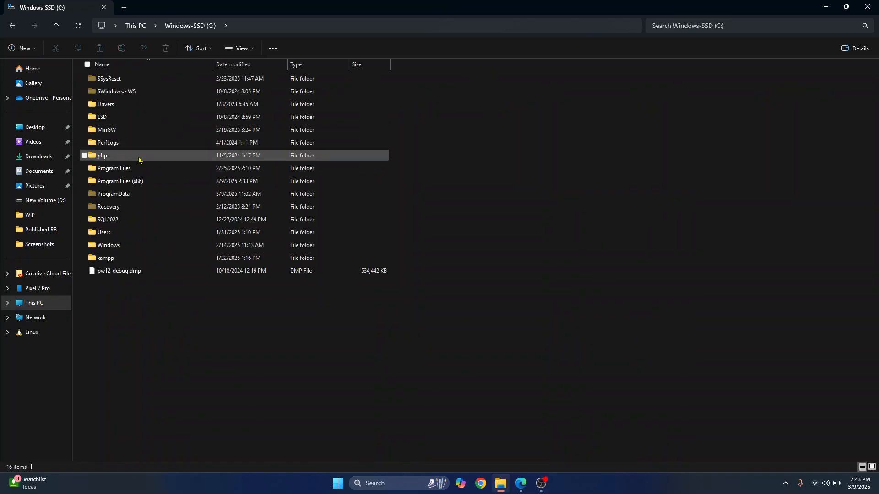
pyautogui.doubleClick(114, 168)
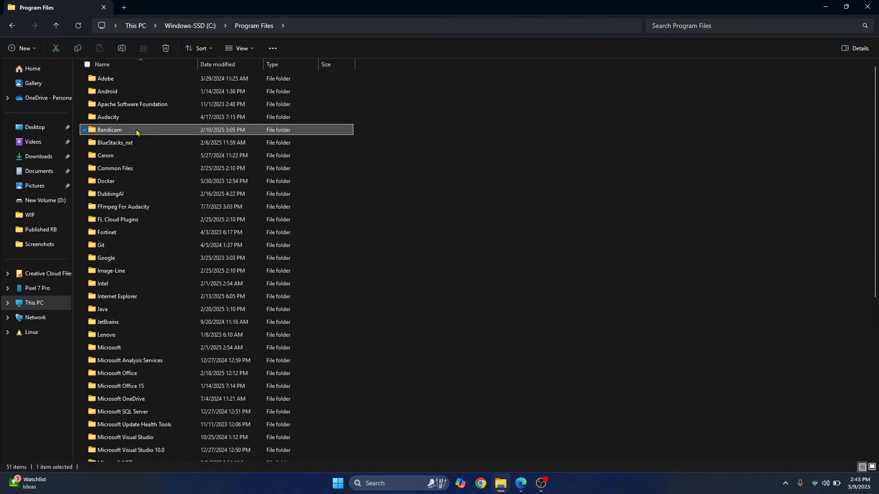
pyautogui.scroll(-3)
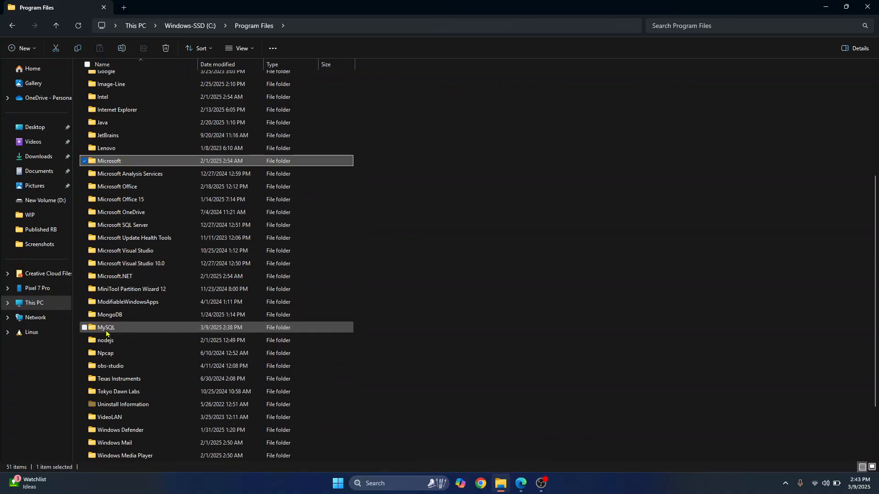
pyautogui.doubleClick(105, 327)
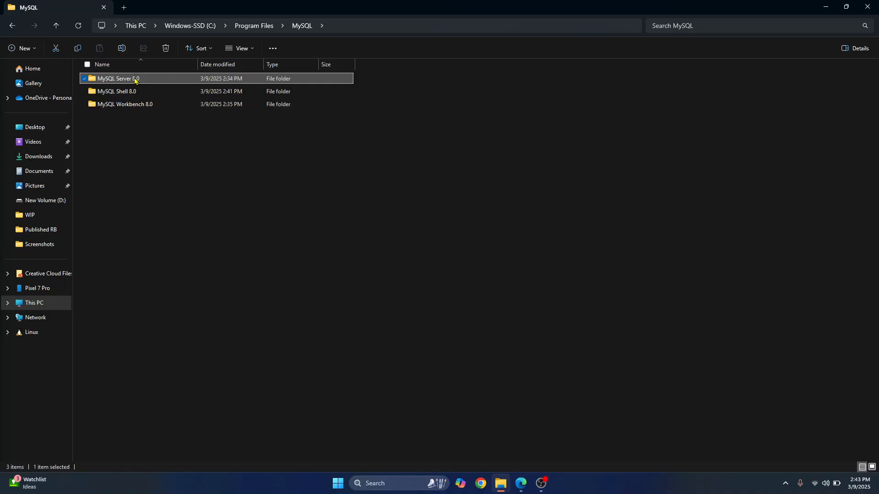
pyautogui.doubleClick(118, 79)
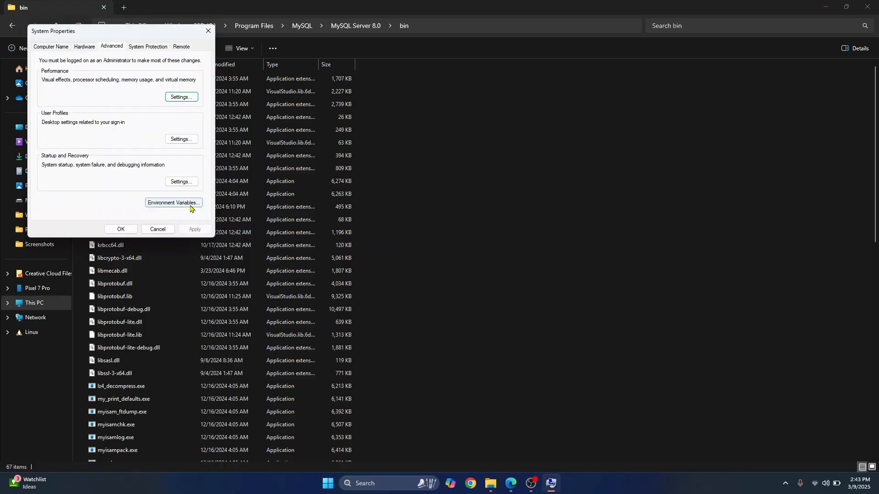
# Add C:\Program Files\MySQL\MySQL Server 8.0\bin to the system Path and save
pyautogui.click(173, 202)
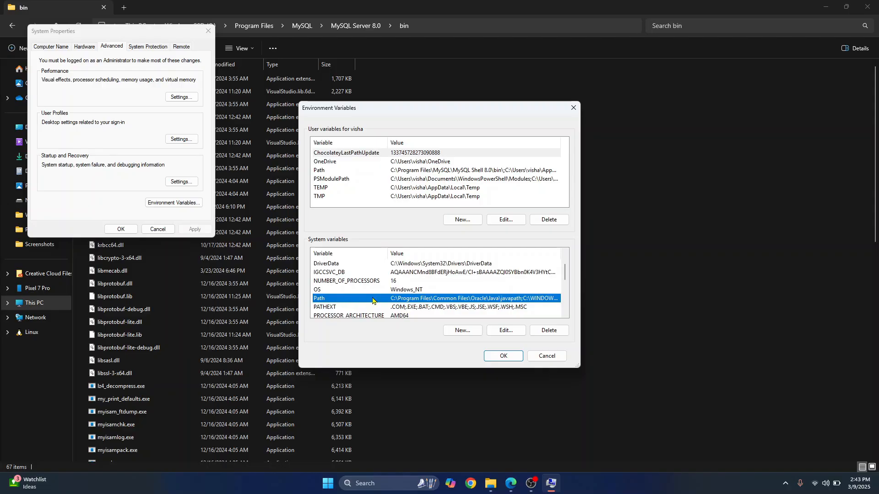
pyautogui.click(504, 330)
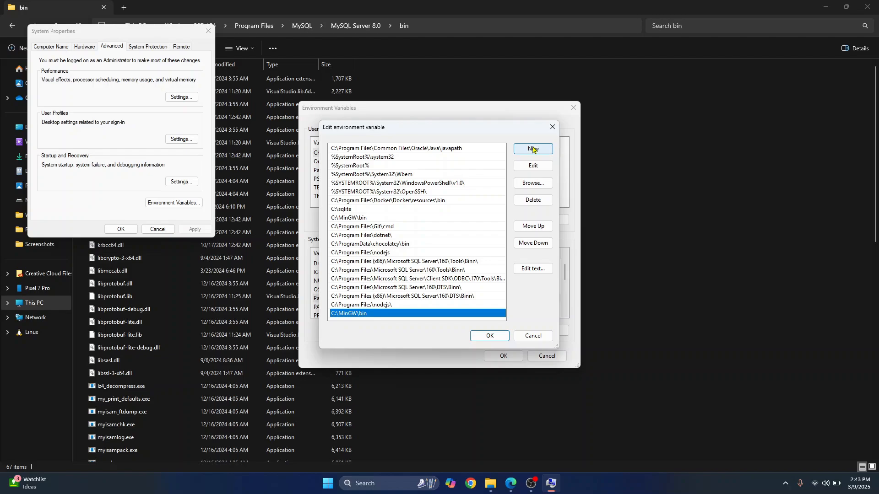
pyautogui.click(532, 148)
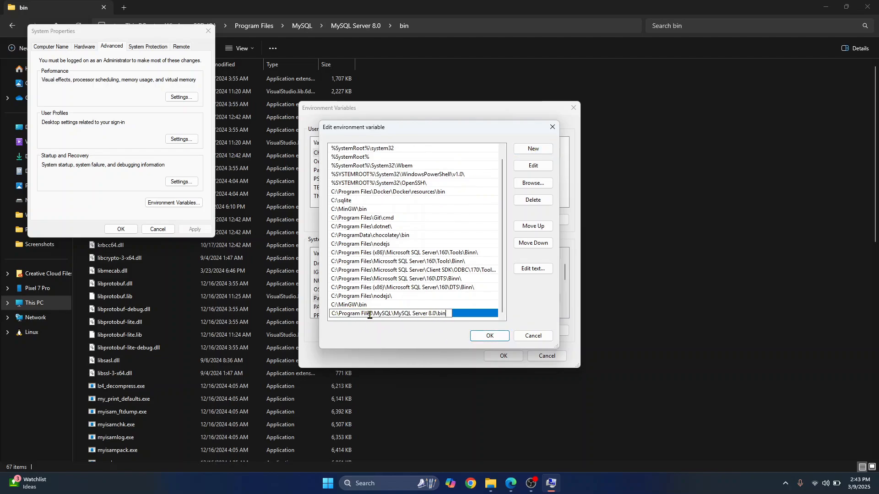
pyautogui.click(489, 335)
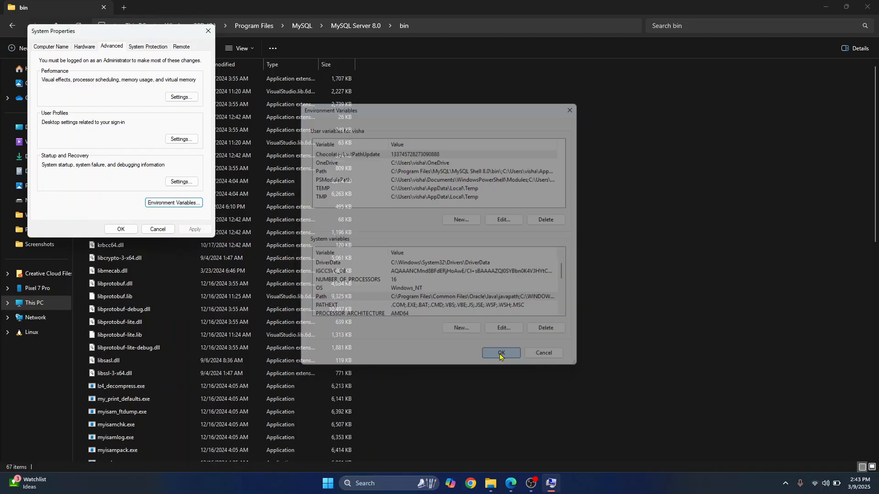
pyautogui.click(500, 353)
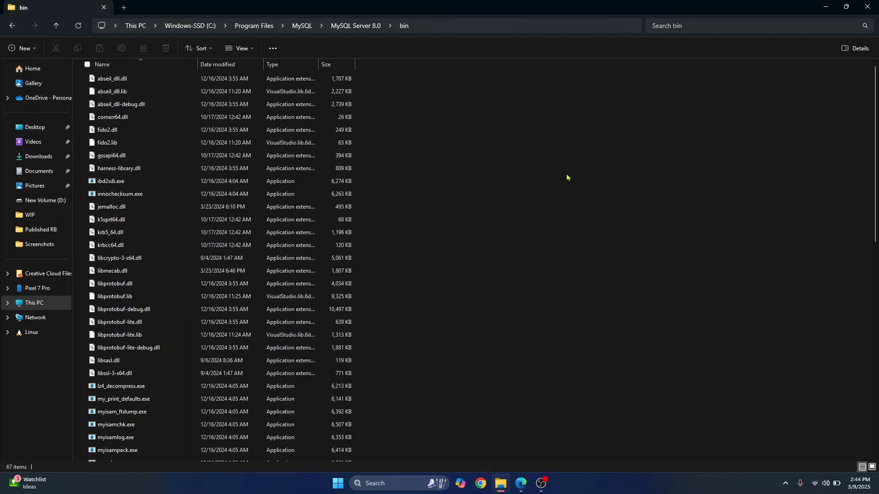
# Run mysql --version in Command Prompt, confirm Ver 8.0.41, and close the window
pyautogui.write('cmd')
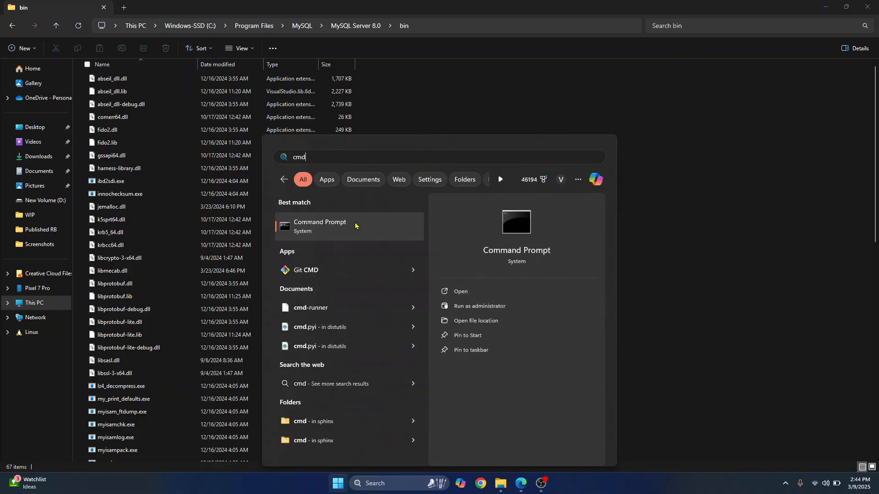
pyautogui.click(319, 225)
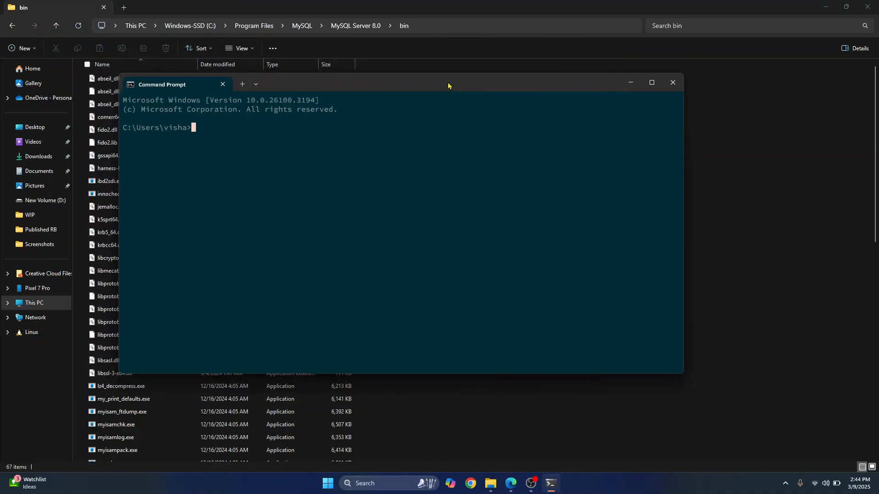
pyautogui.write('mysql --version')
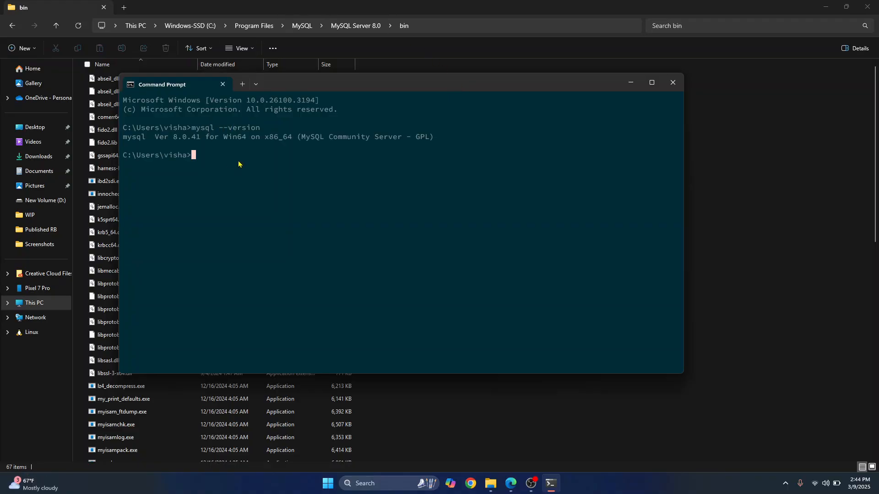
pyautogui.moveTo(527, 111)
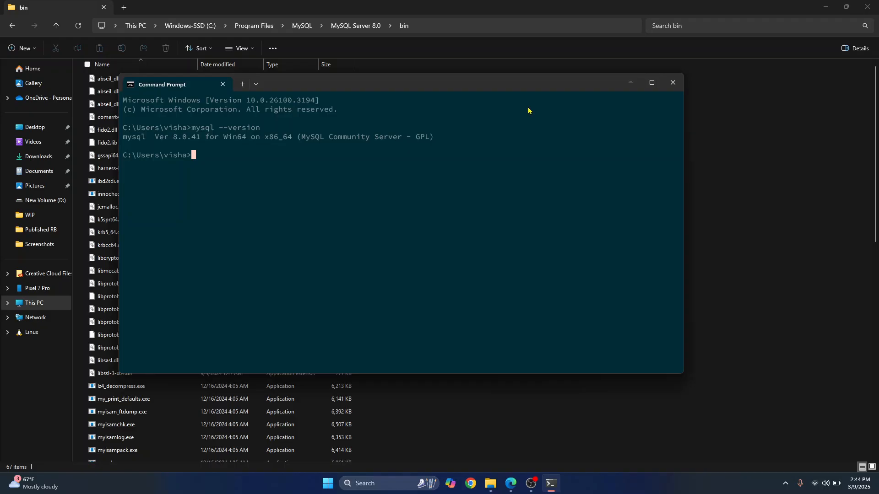
pyautogui.moveTo(674, 83)
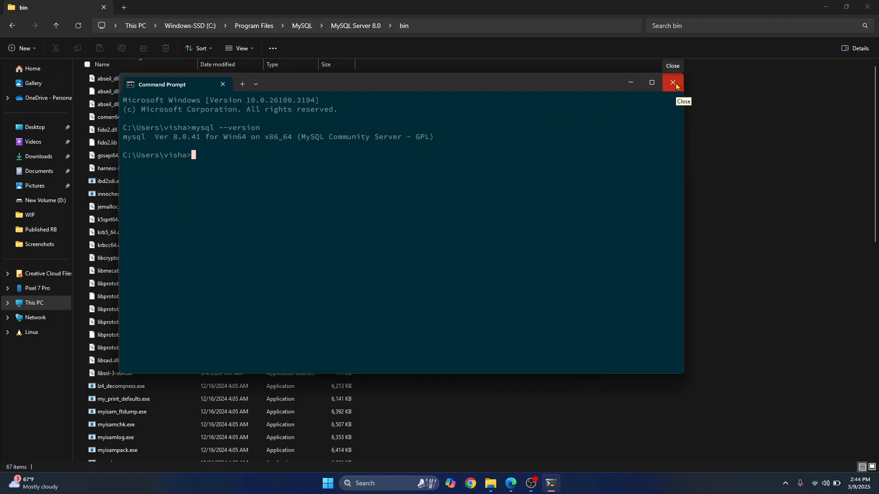
pyautogui.click(672, 82)
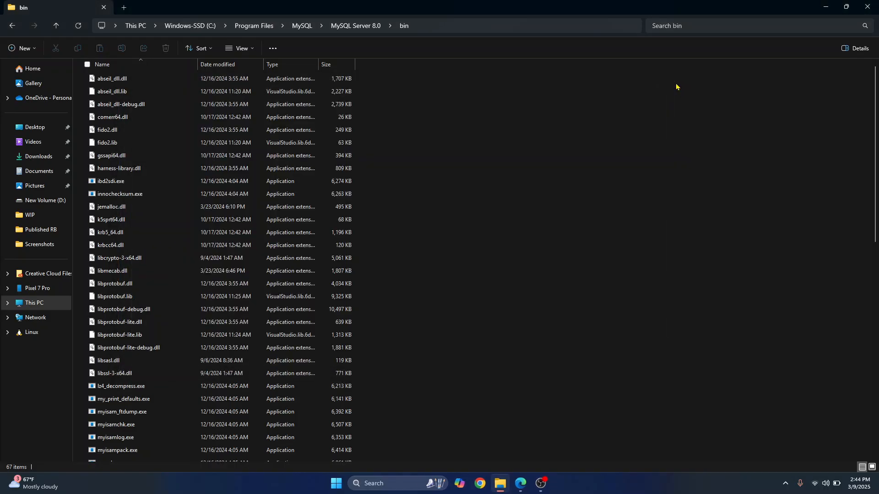
# Search the Start menu for 'workbench' and launch MySQL Workbench 8.0 CE
pyautogui.click(336, 485)
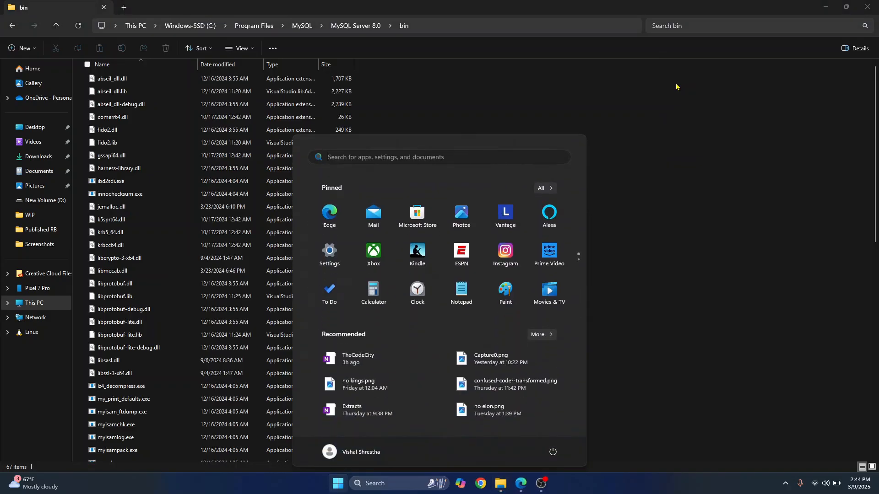
pyautogui.write('workben')
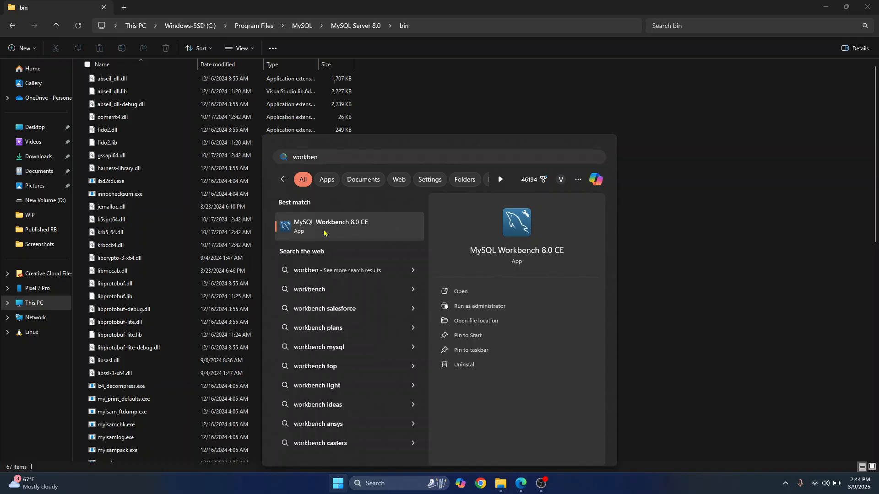
pyautogui.click(331, 227)
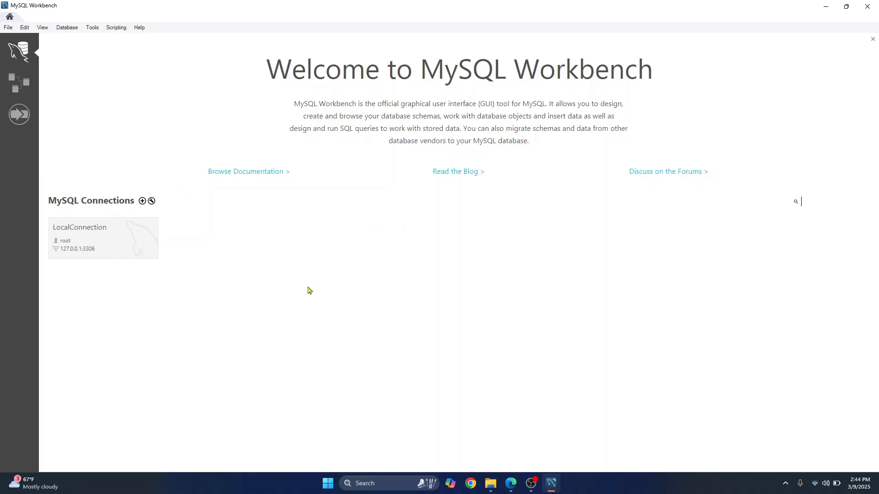
pyautogui.moveTo(103, 235)
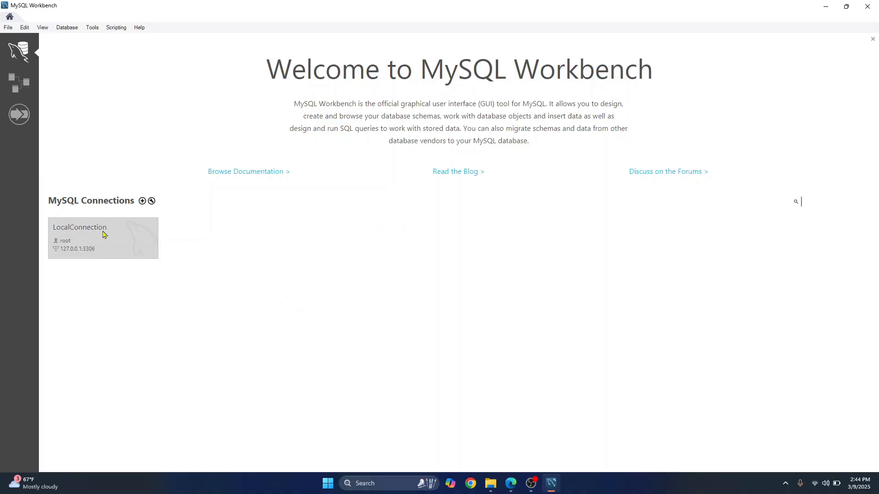
pyautogui.moveTo(313, 223)
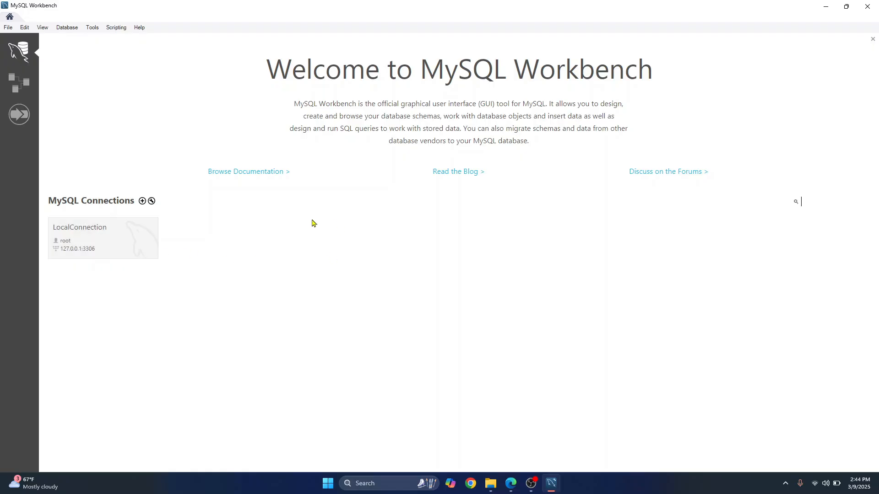
pyautogui.moveTo(142, 201)
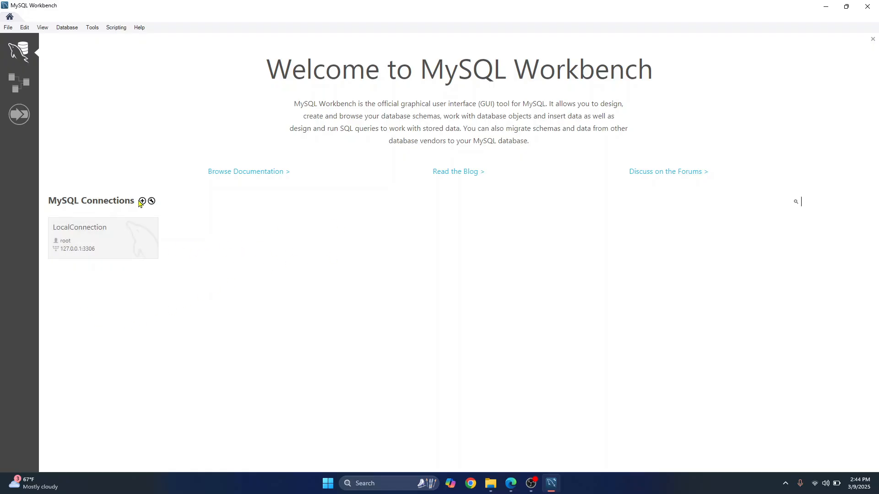
# Add a new connection named 'First Connection' with default host 127.0.0.1, port 3306, user root
pyautogui.click(142, 200)
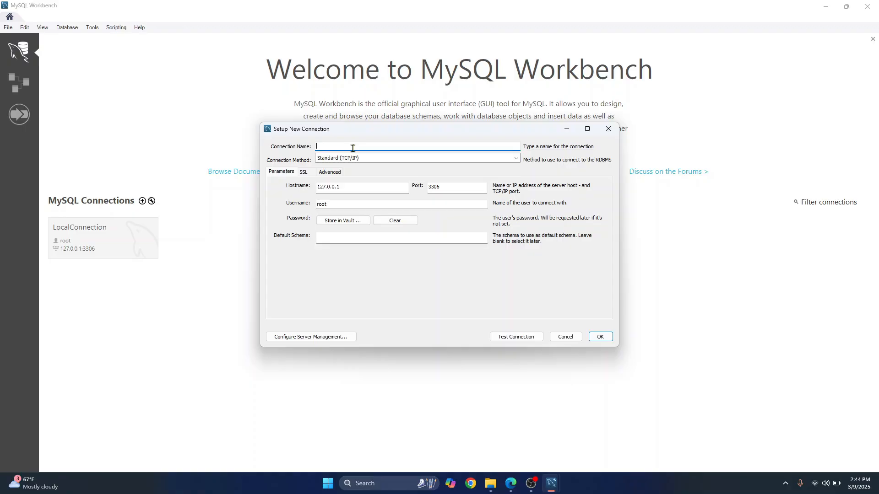
pyautogui.write('First Con')
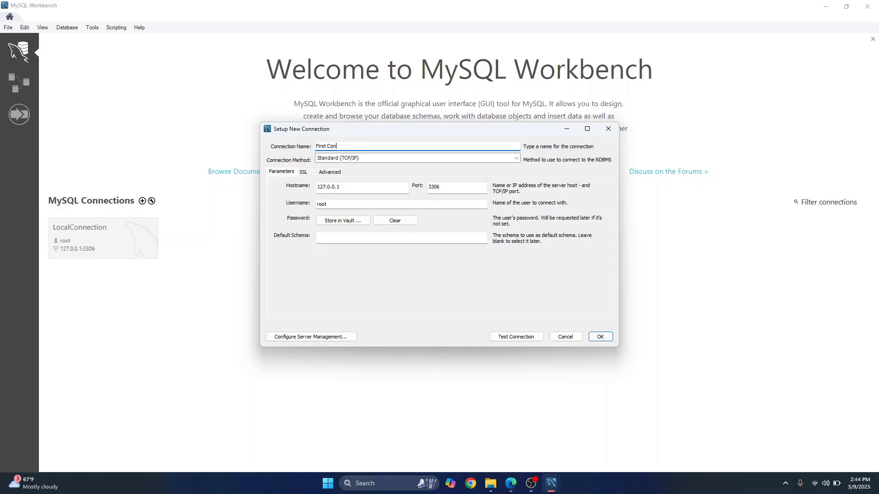
pyautogui.write('nection')
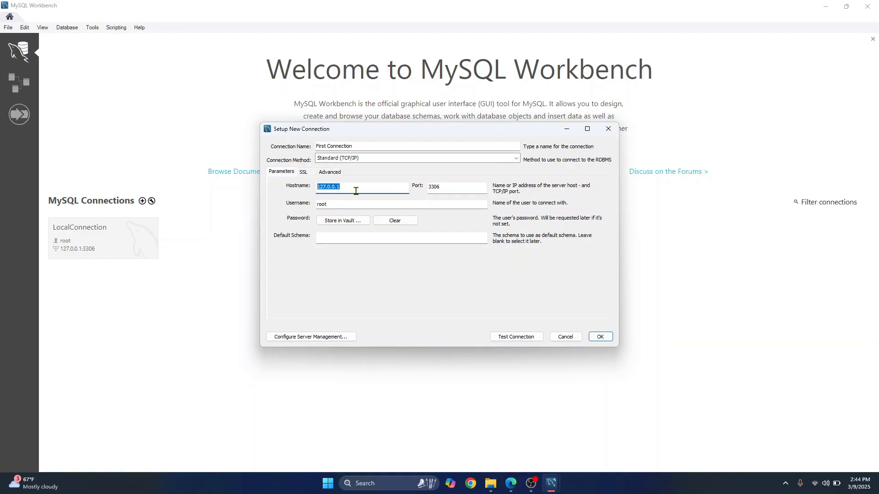
pyautogui.moveTo(389, 204)
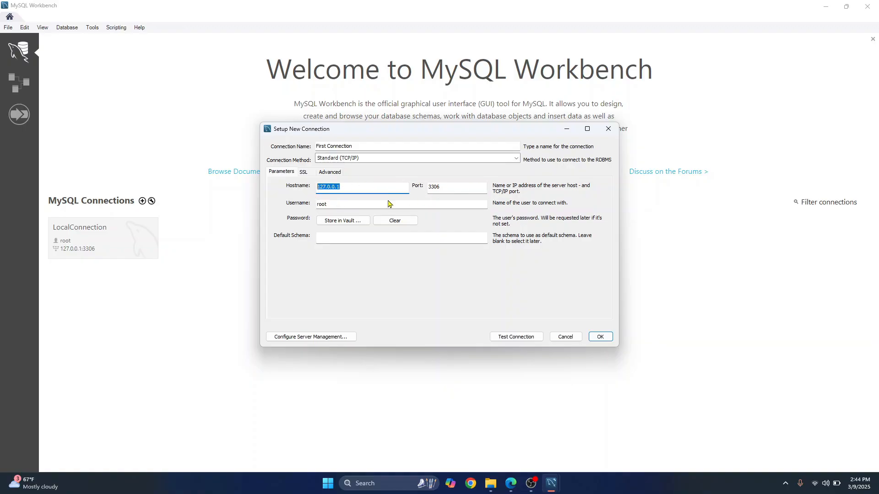
pyautogui.moveTo(342, 221)
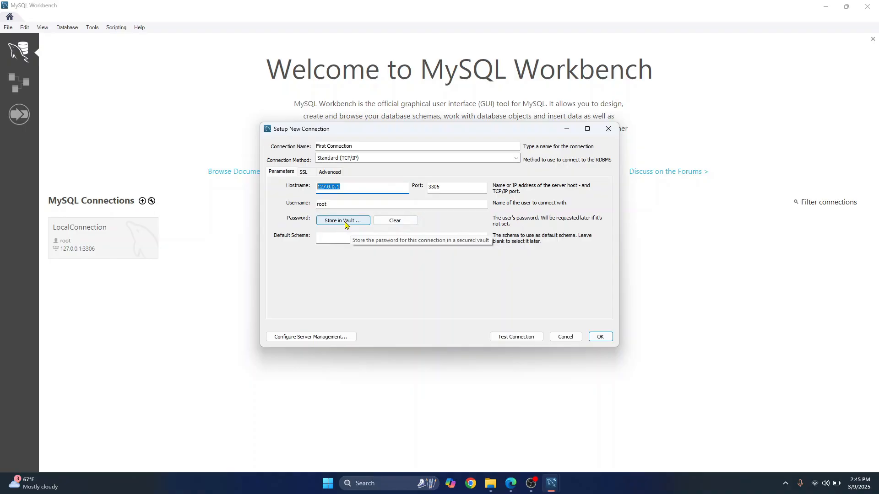
# Store the root password in the vault for First Connection
pyautogui.click(343, 221)
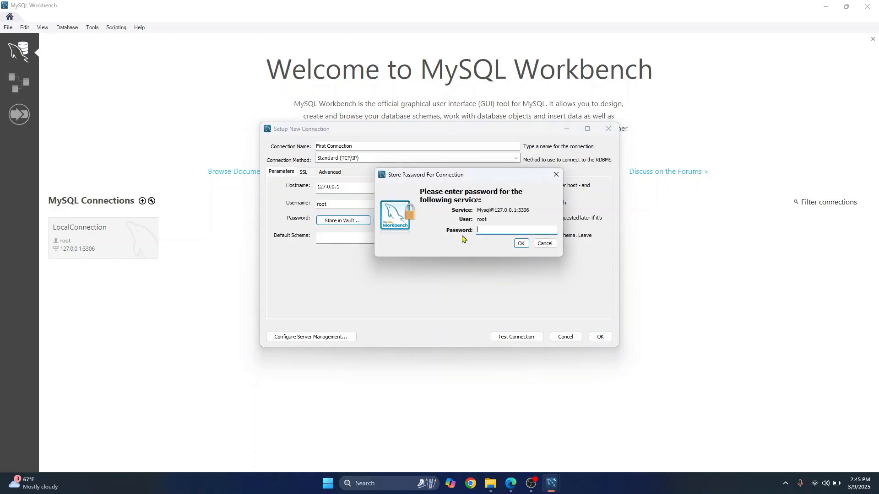
pyautogui.moveTo(494, 238)
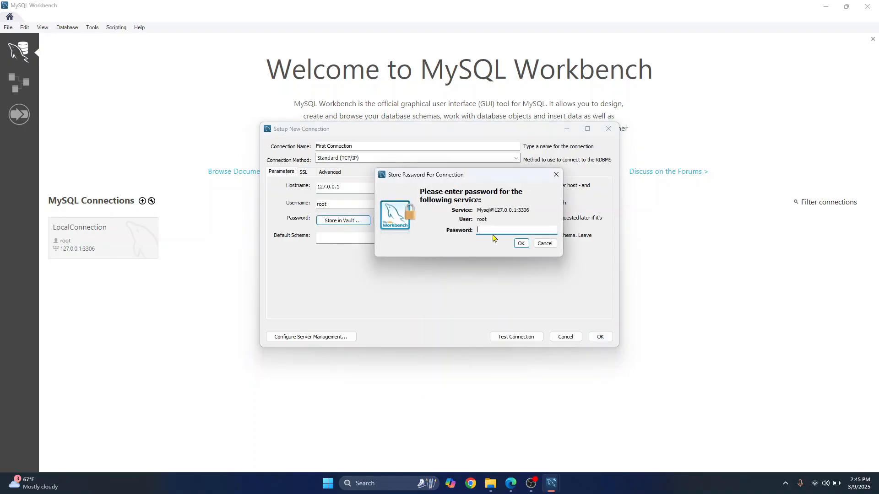
pyautogui.write('password')
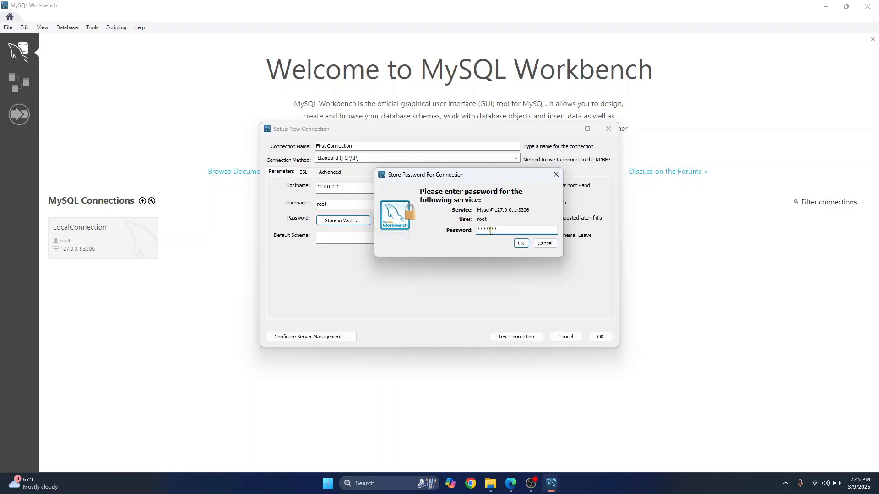
pyautogui.click(520, 243)
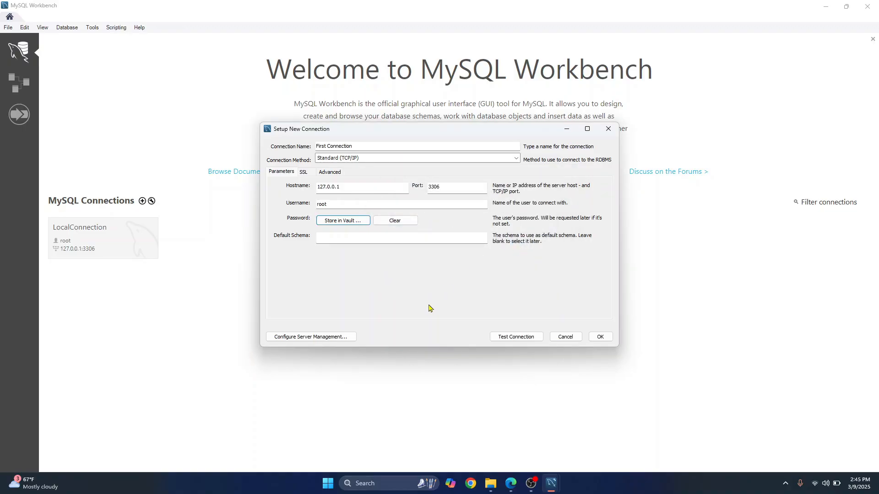
# Test First Connection successfully and save it to the connections list
pyautogui.click(515, 337)
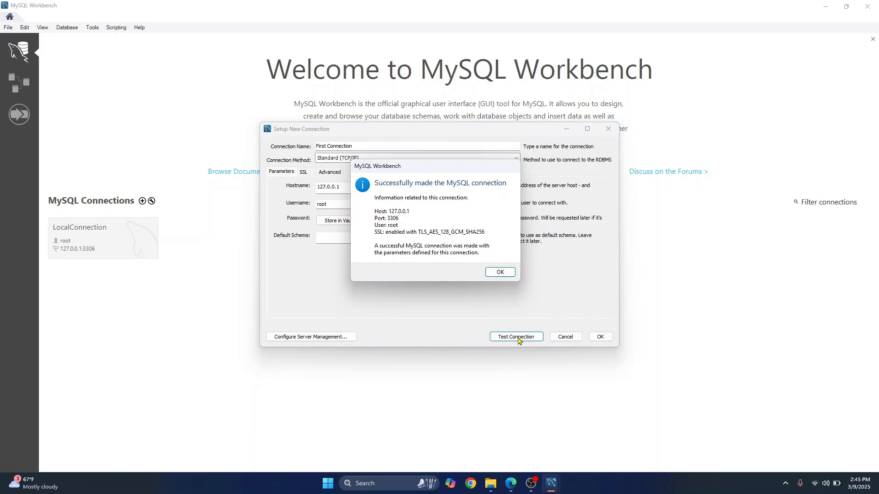
pyautogui.moveTo(499, 272)
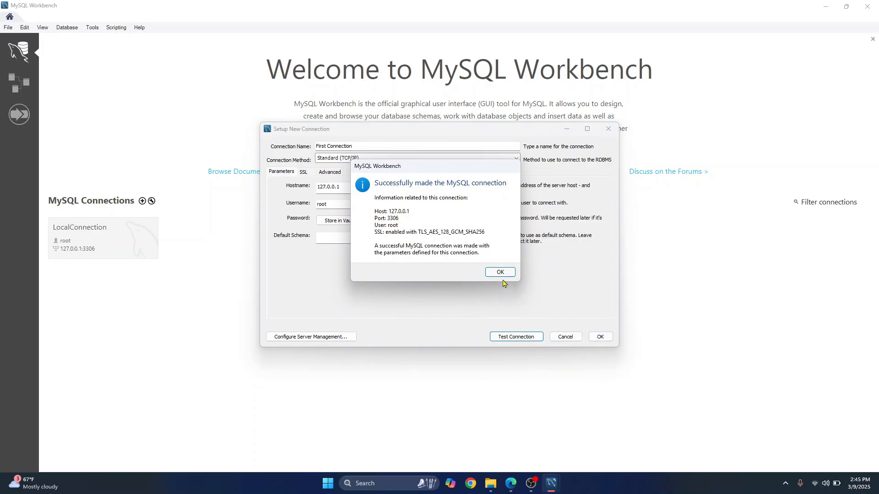
pyautogui.click(499, 272)
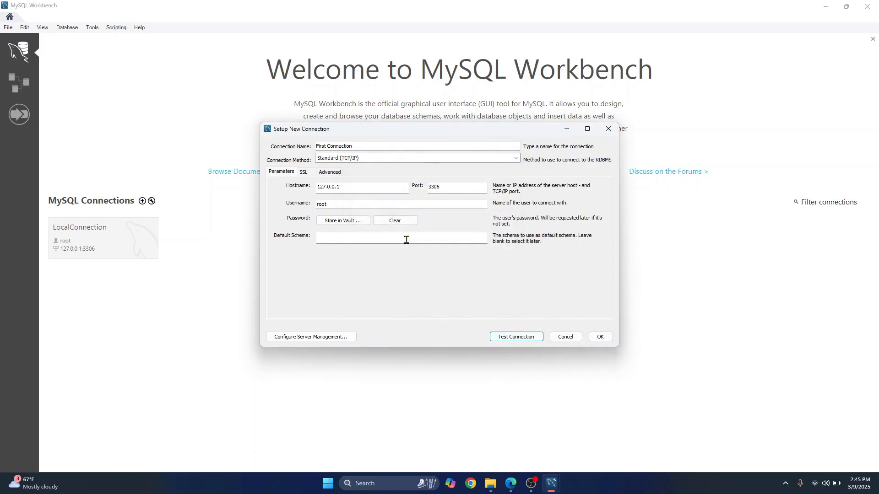
pyautogui.click(599, 336)
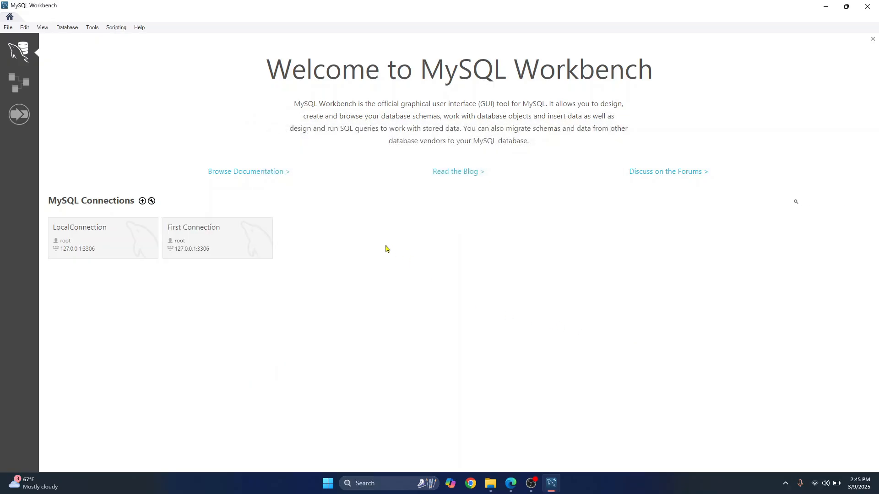
pyautogui.moveTo(218, 238)
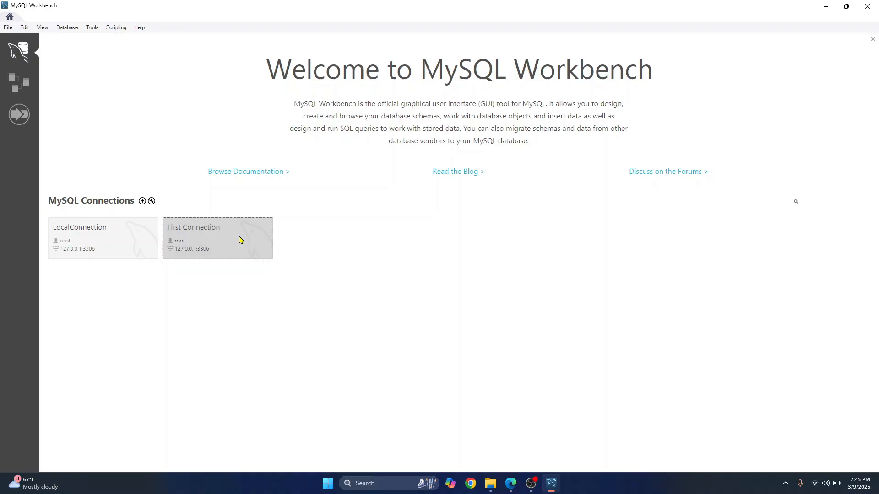
pyautogui.doubleClick(217, 238)
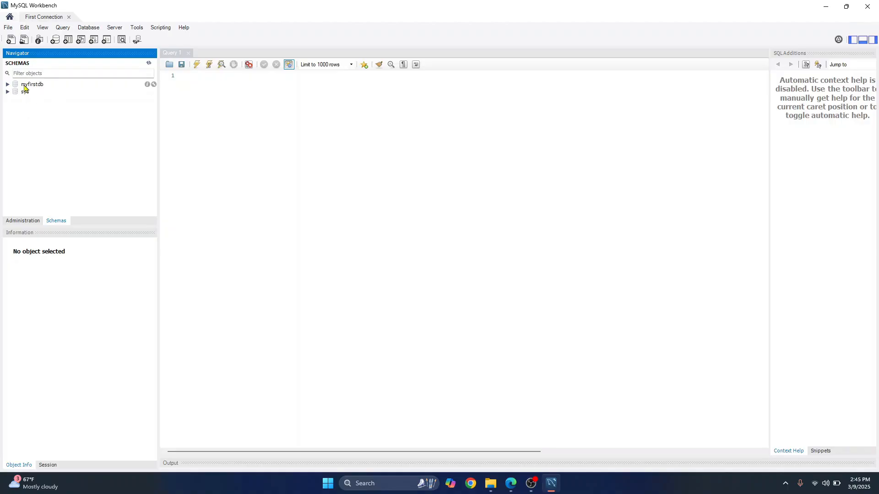
pyautogui.click(32, 84)
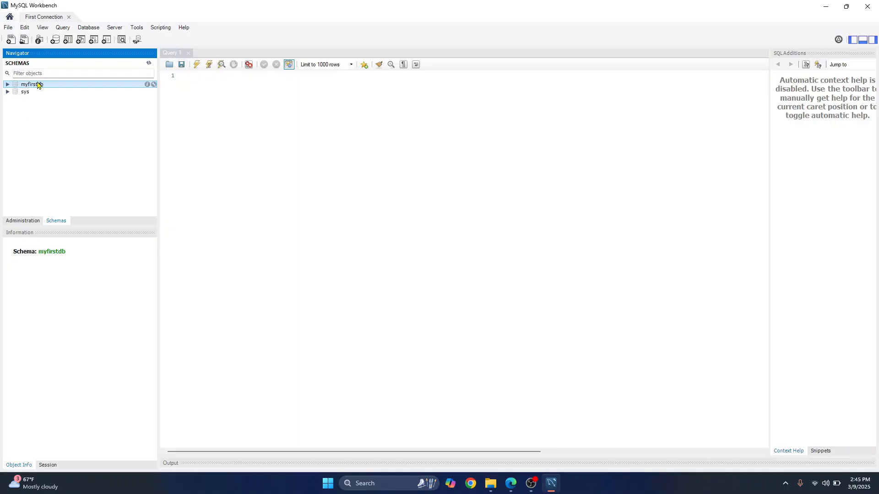
pyautogui.click(25, 92)
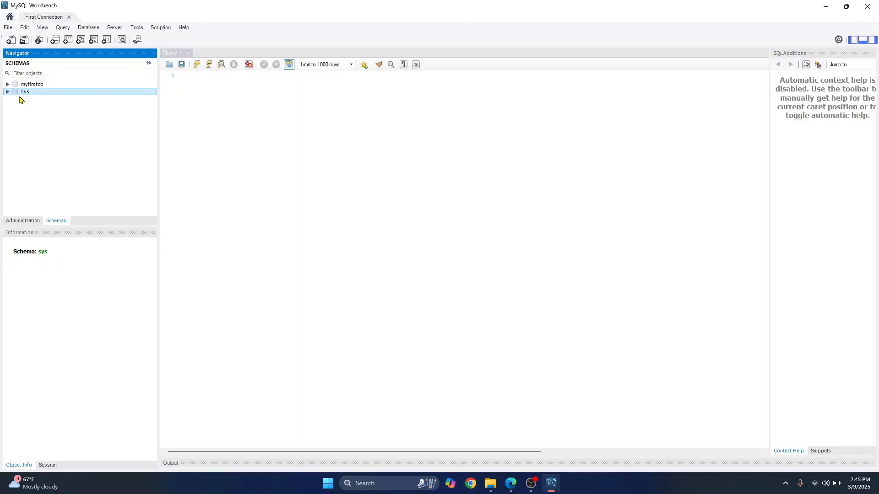
pyautogui.click(7, 92)
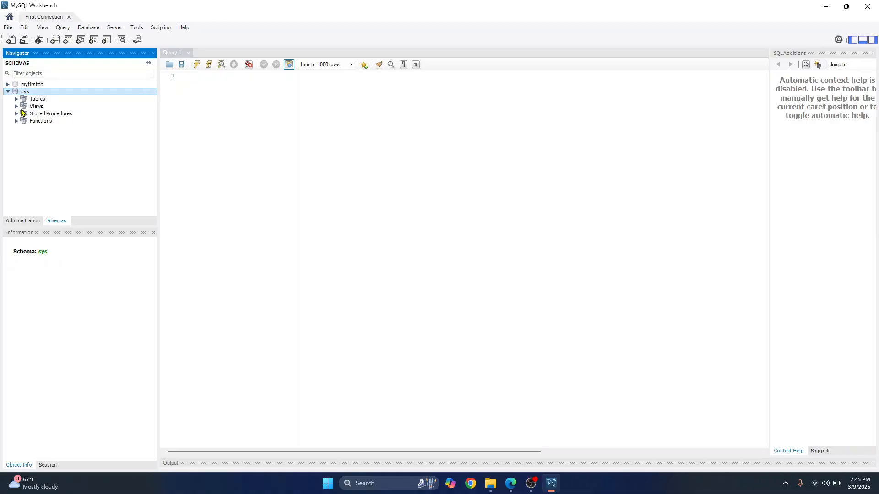
pyautogui.click(17, 99)
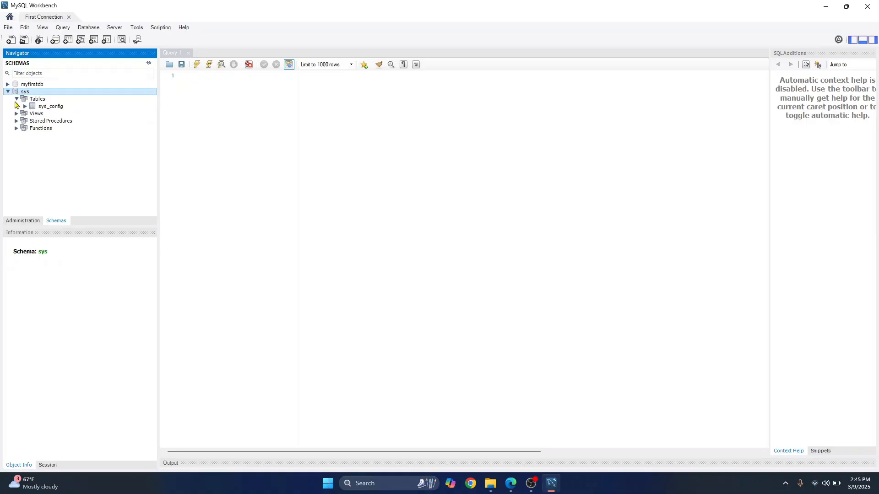
pyautogui.click(7, 92)
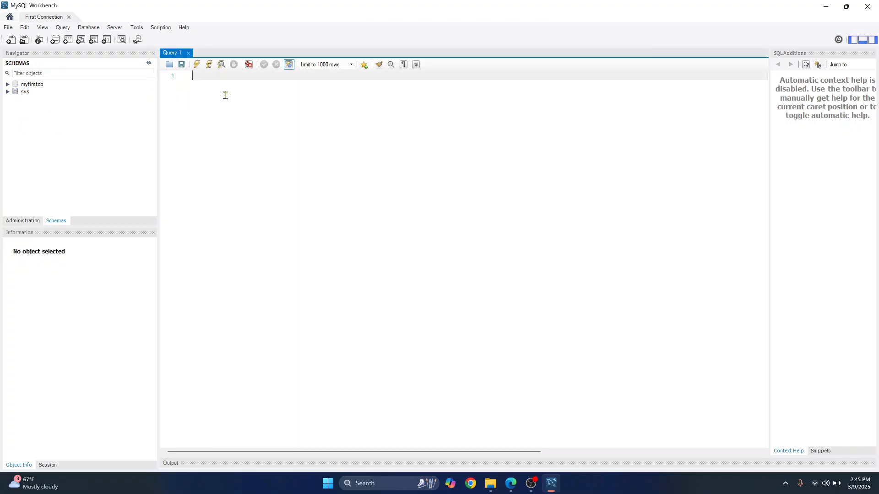
pyautogui.moveTo(427, 152)
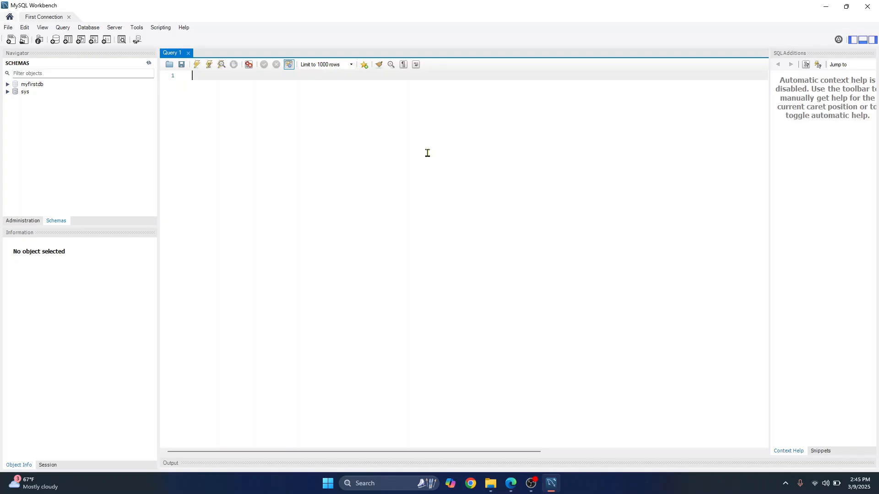
# Run 'create database test_db;' in Query 1, then select and expand test_db in Schemas
pyautogui.write('create')
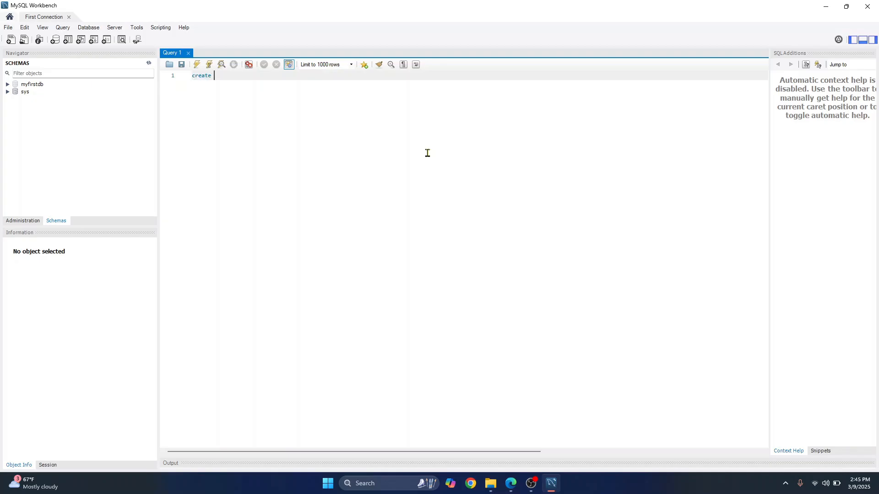
pyautogui.write('database test')
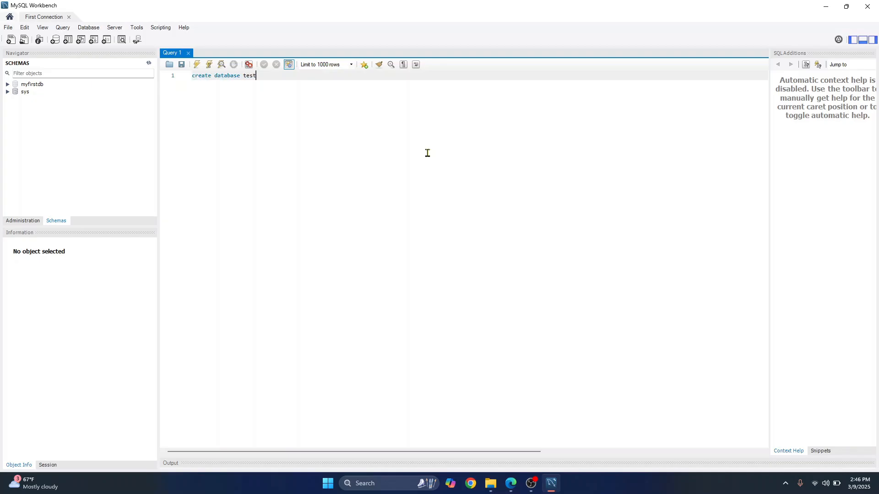
pyautogui.write('_db;')
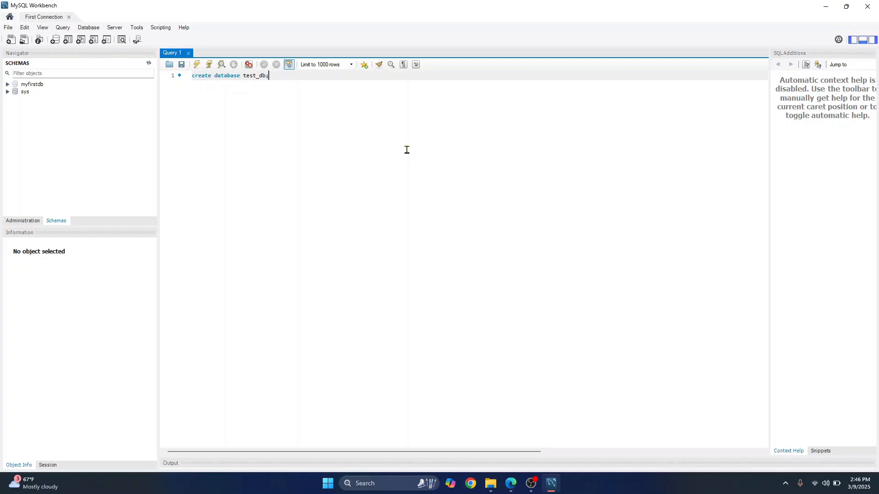
pyautogui.moveTo(198, 64)
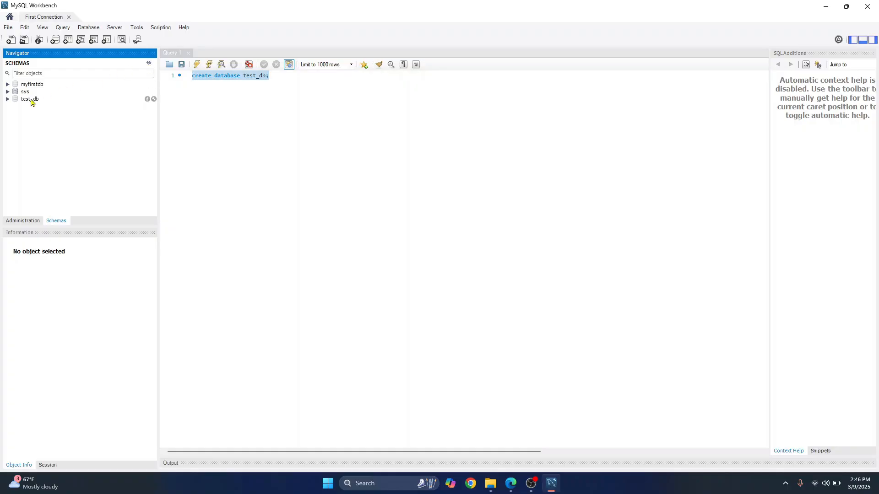
pyautogui.click(30, 99)
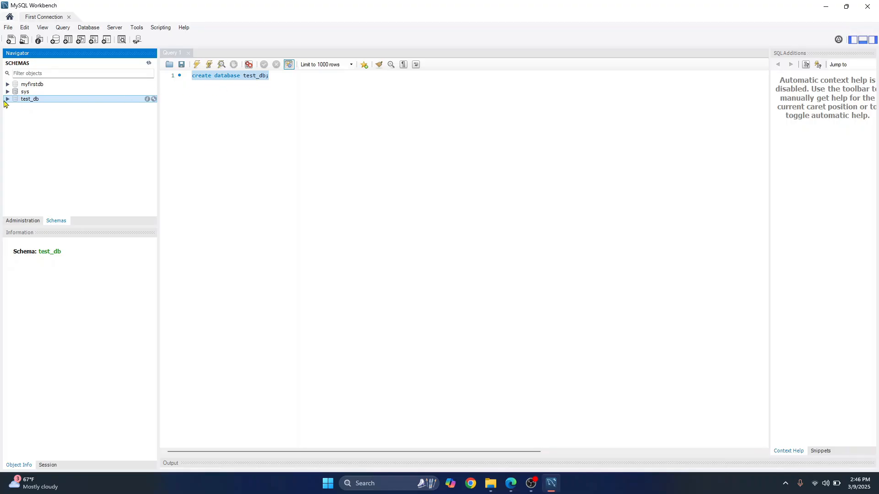
pyautogui.click(8, 99)
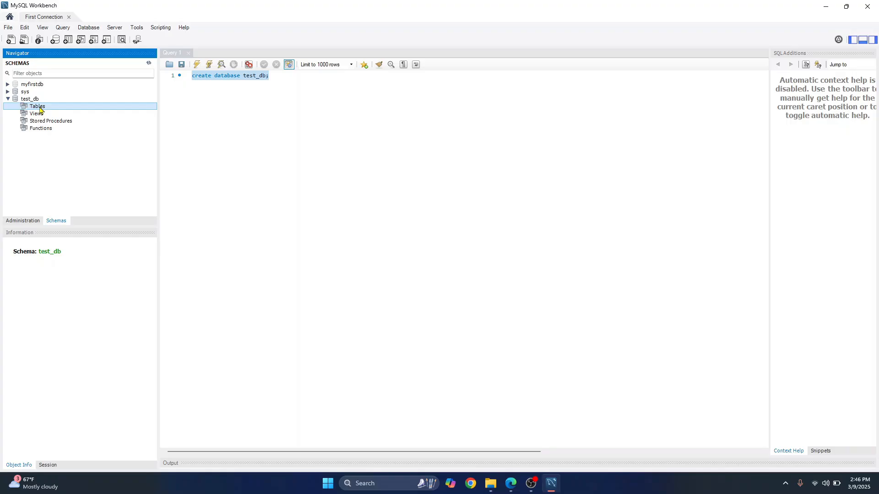
# Design new_table in test_db with columns id INT and name VARCHAR(45), then review its script
pyautogui.rightClick(38, 107)
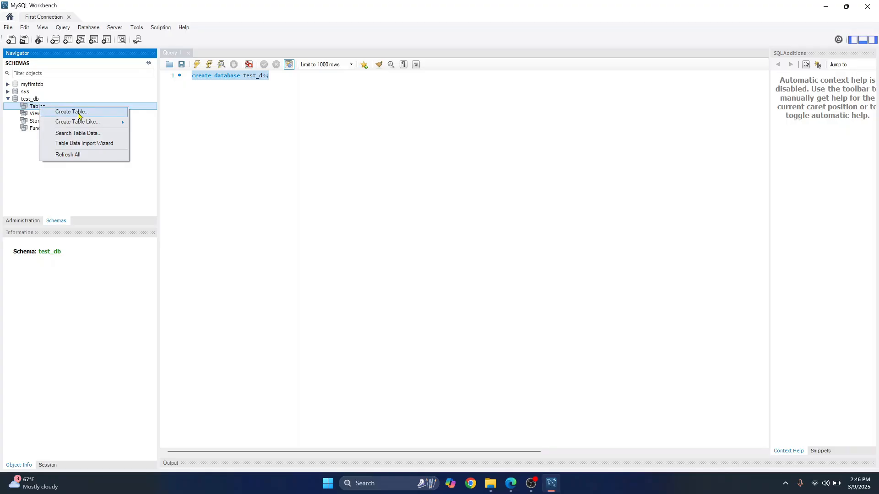
pyautogui.click(70, 112)
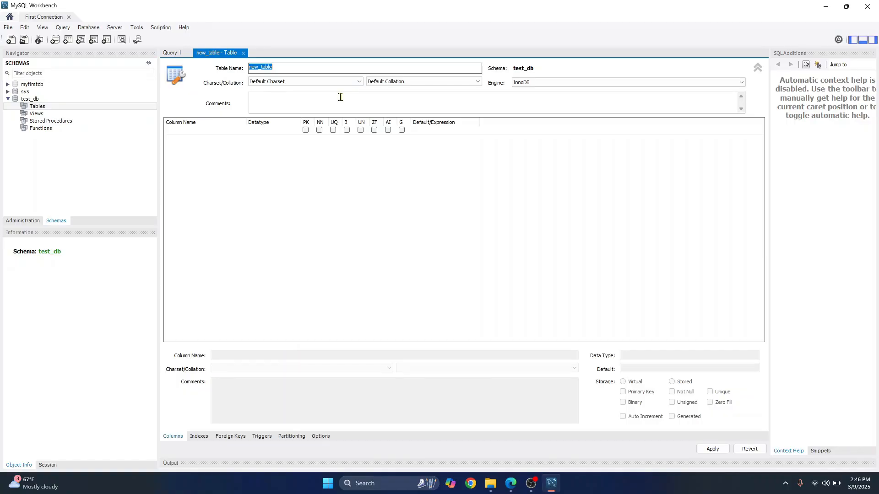
pyautogui.moveTo(378, 132)
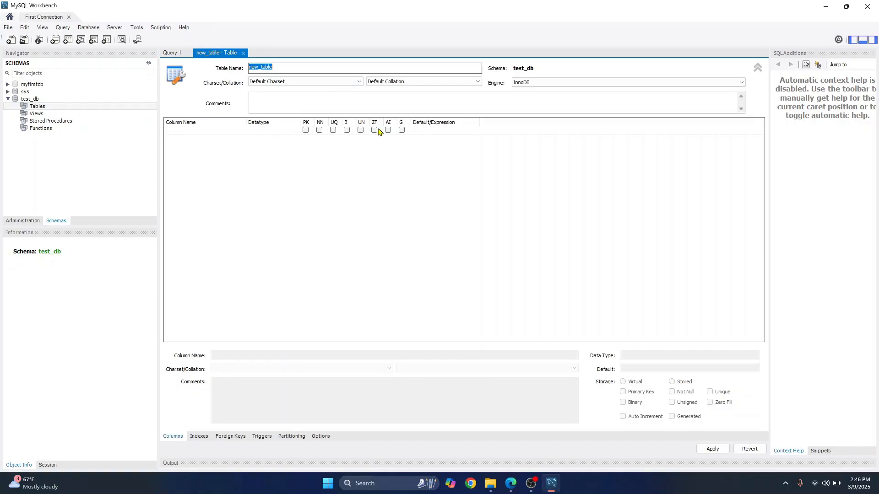
pyautogui.click(205, 130)
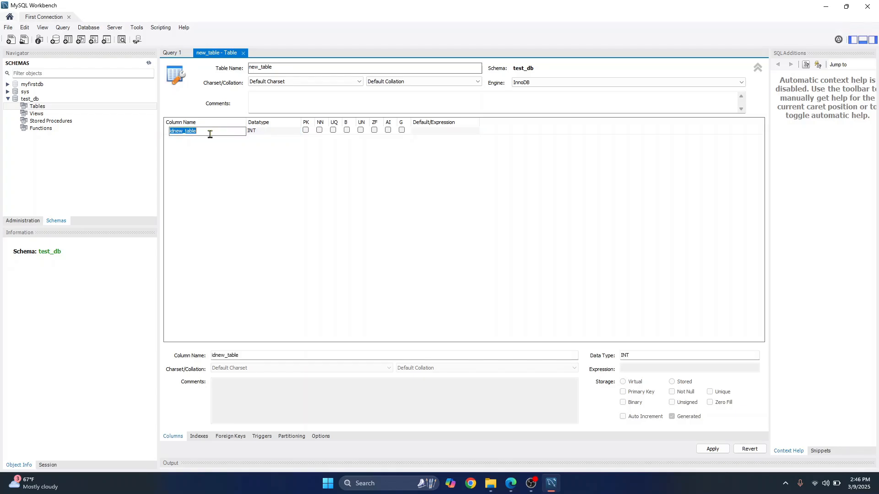
pyautogui.write('id')
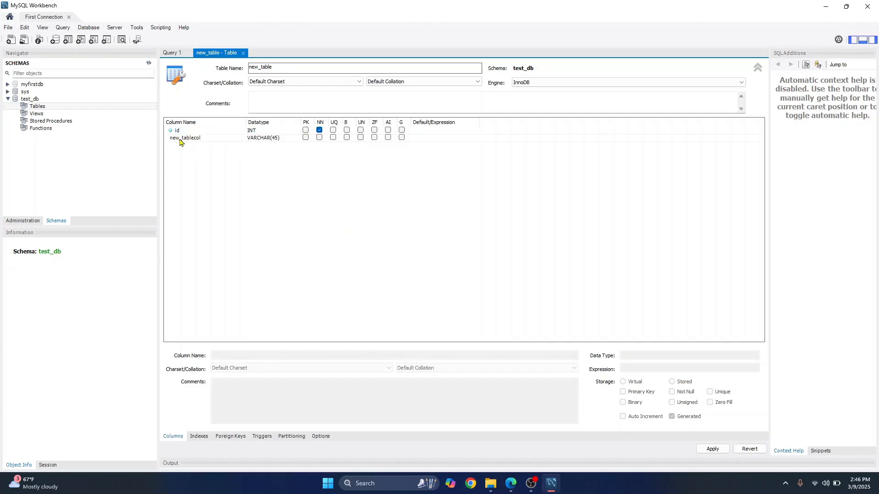
pyautogui.write('nam')
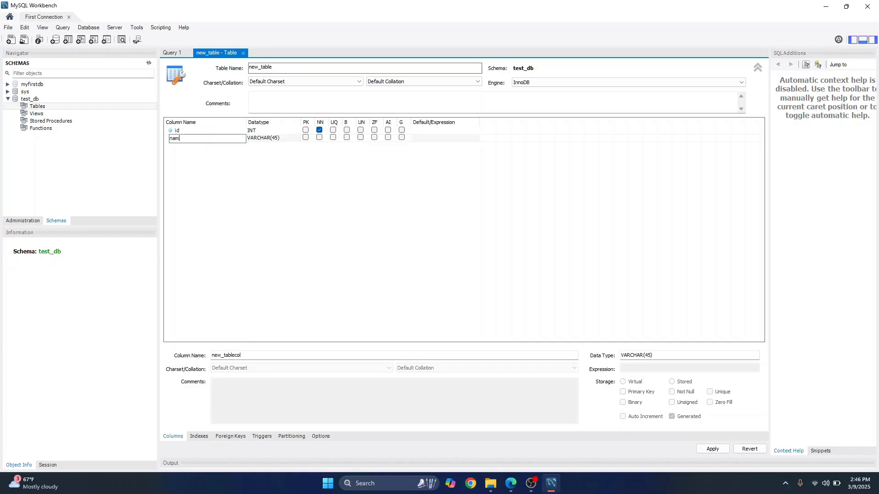
pyautogui.click(462, 249)
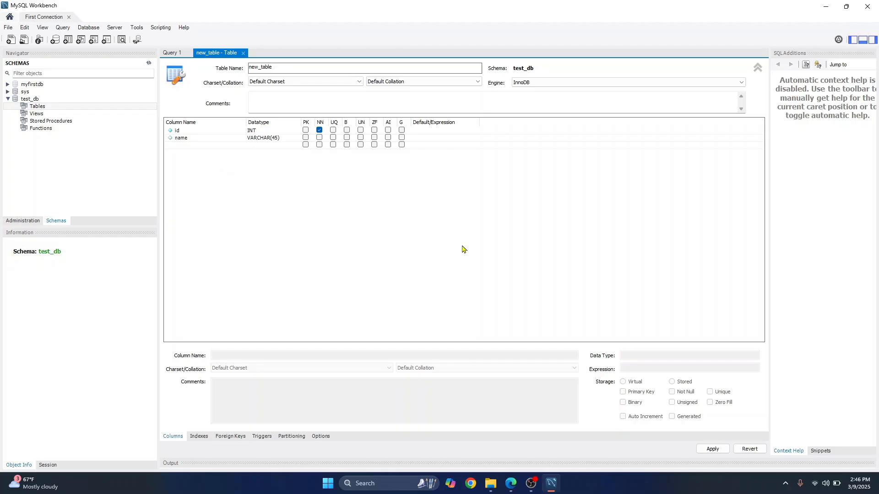
pyautogui.click(712, 449)
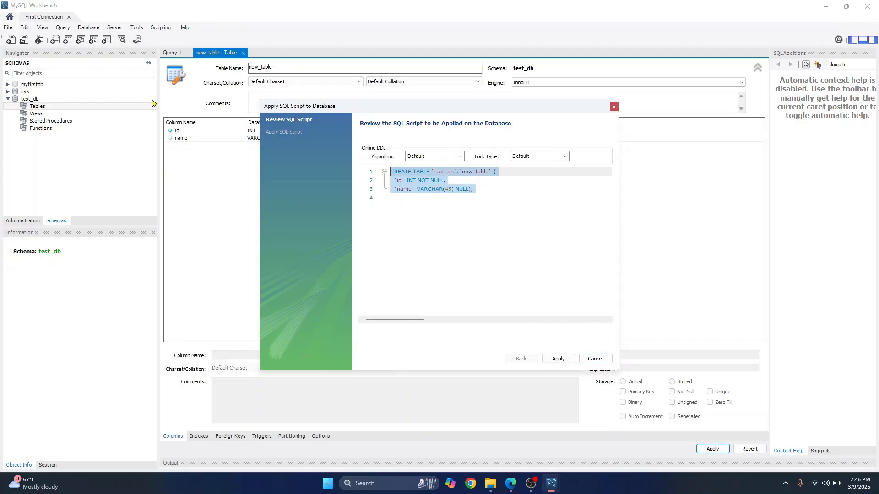
# Apply the new_table creation script, finish the wizard, and close the new_table tab
pyautogui.click(557, 359)
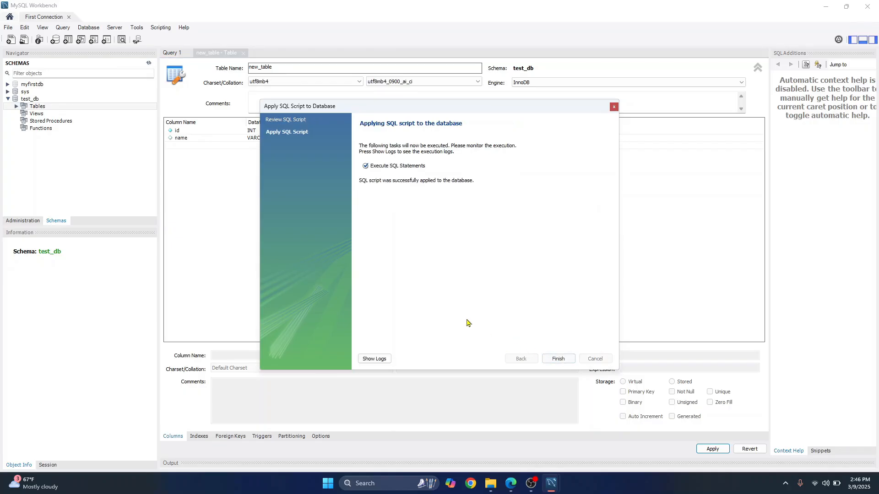
pyautogui.click(557, 359)
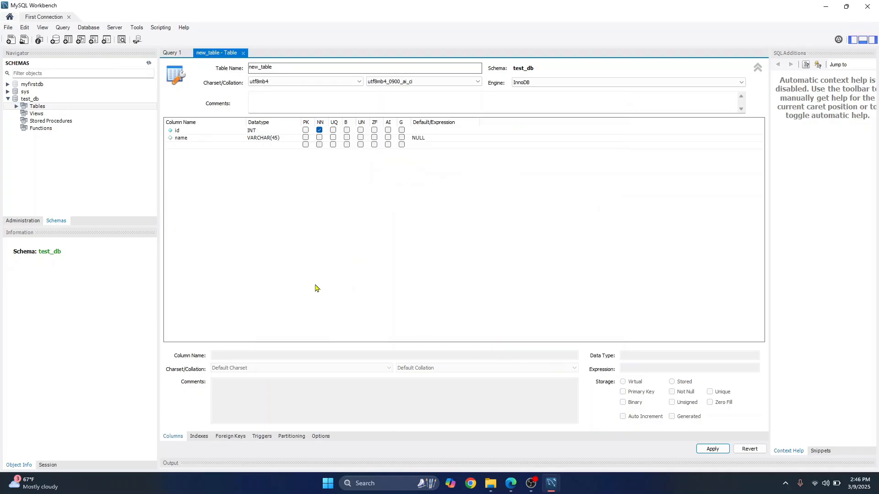
pyautogui.click(172, 52)
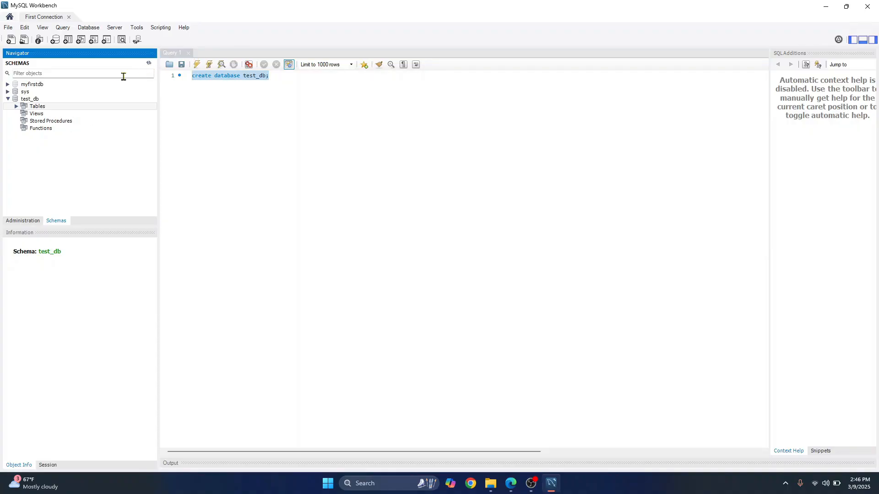
# Expand test_db's Tables to show new_table with id and name columns, then select test_db
pyautogui.click(50, 113)
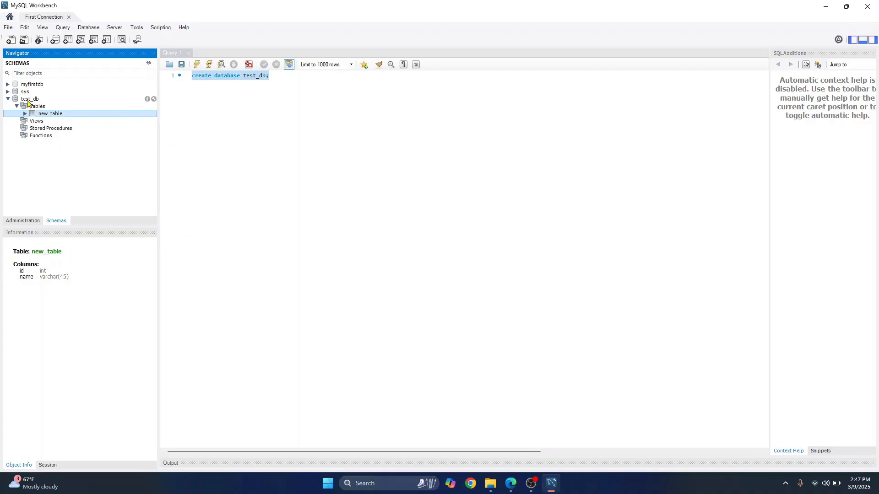
pyautogui.click(30, 99)
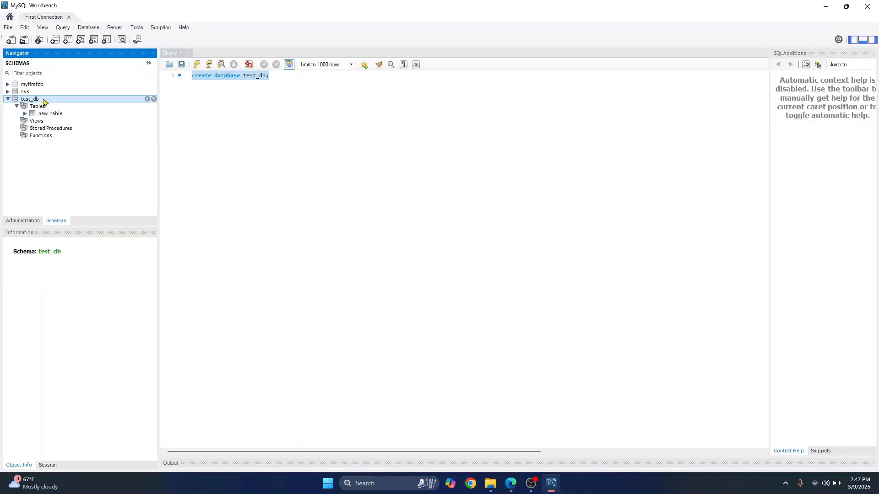